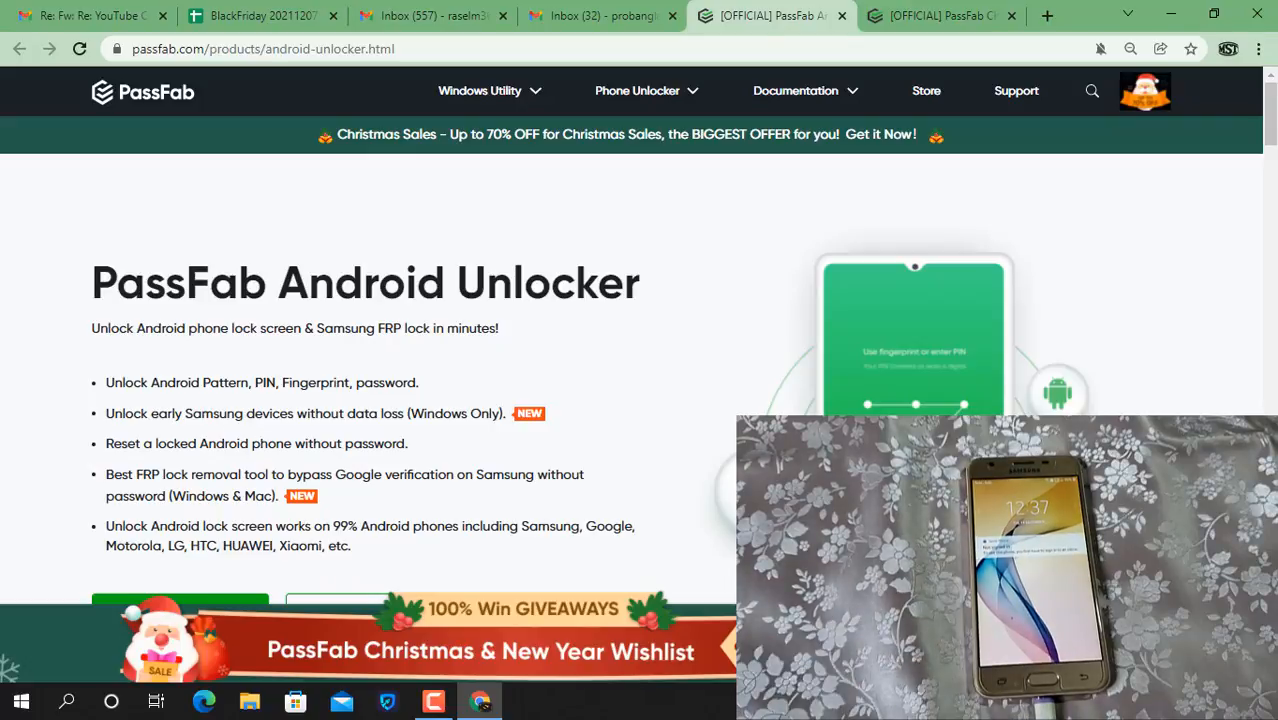
mouse_move(484, 328)
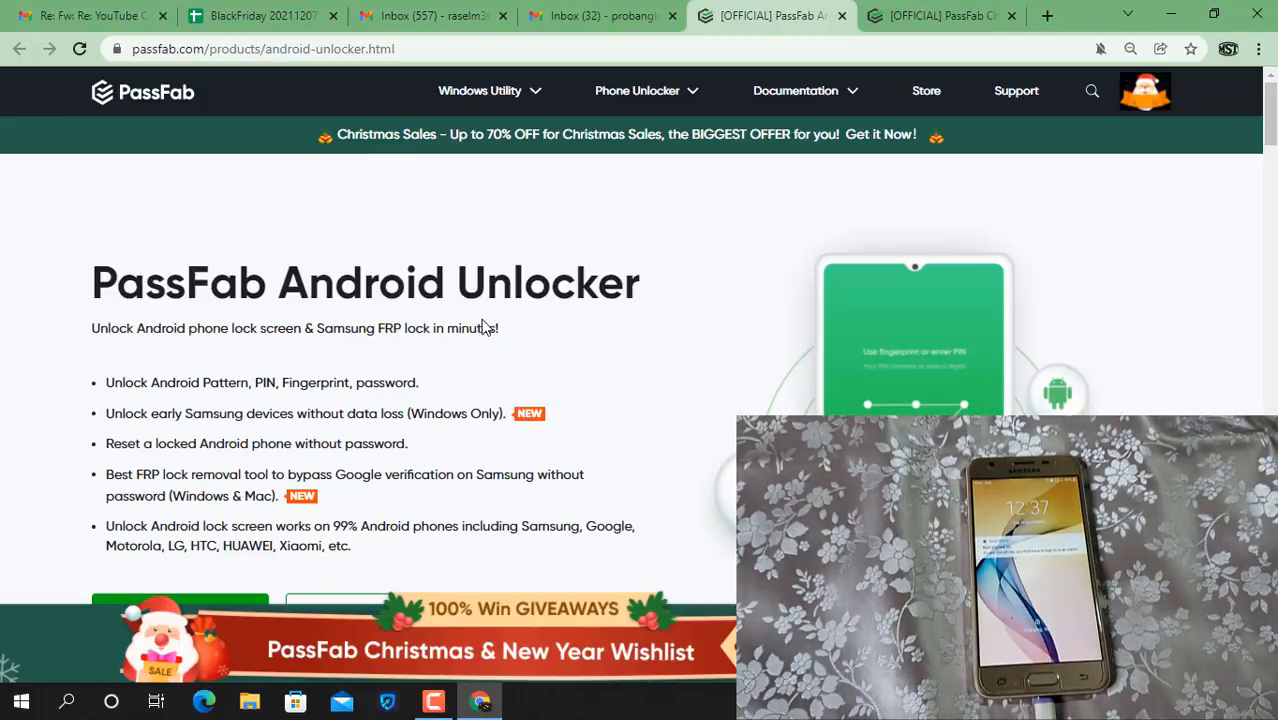
mouse_move(730, 360)
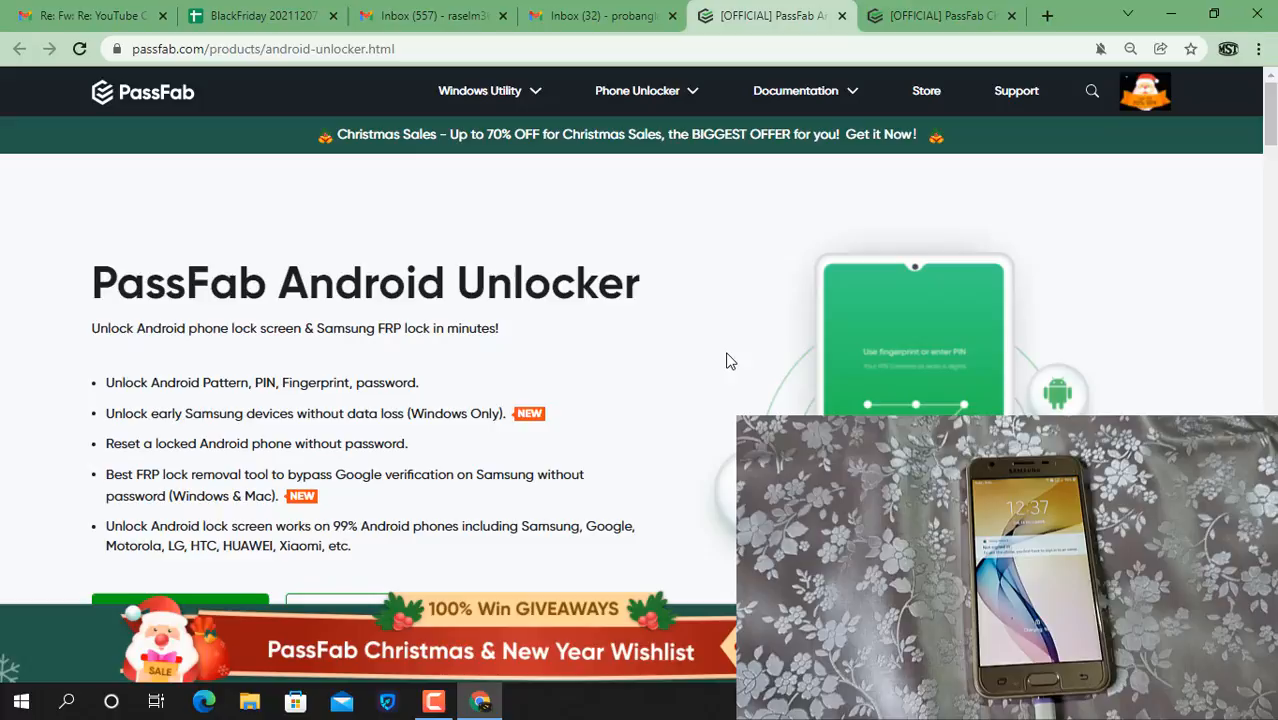
mouse_move(524, 400)
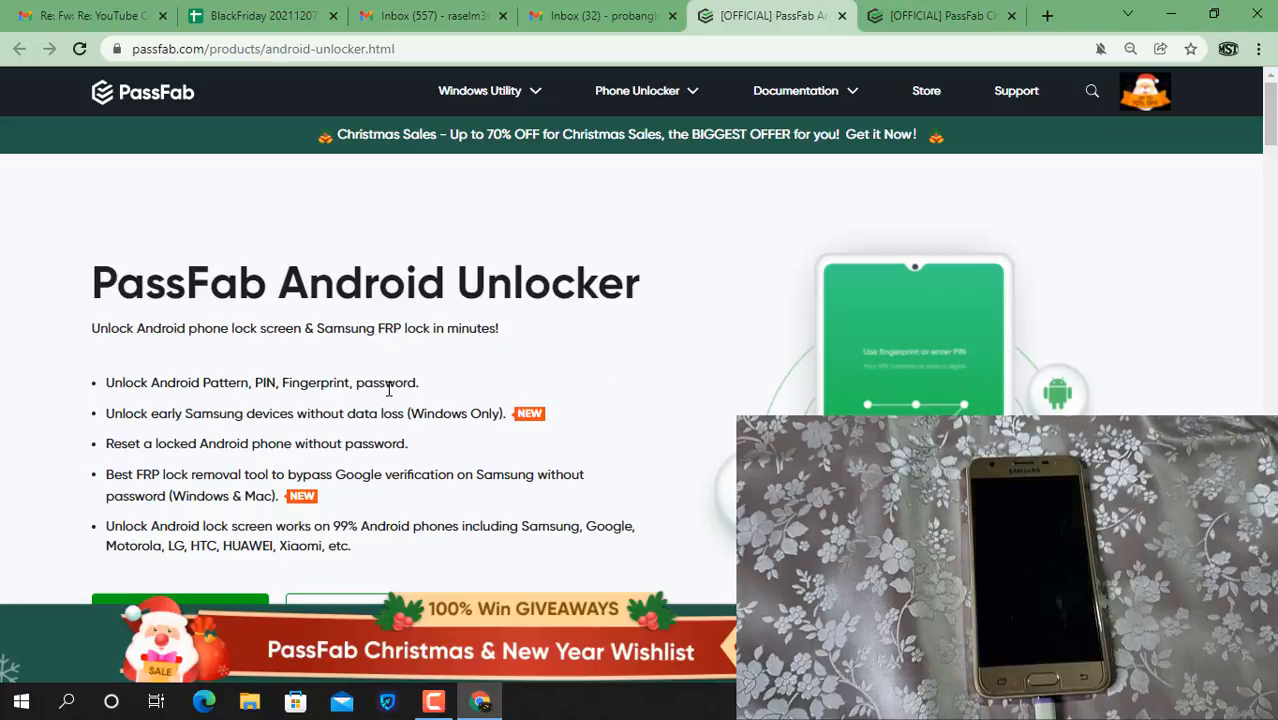
mouse_move(348, 402)
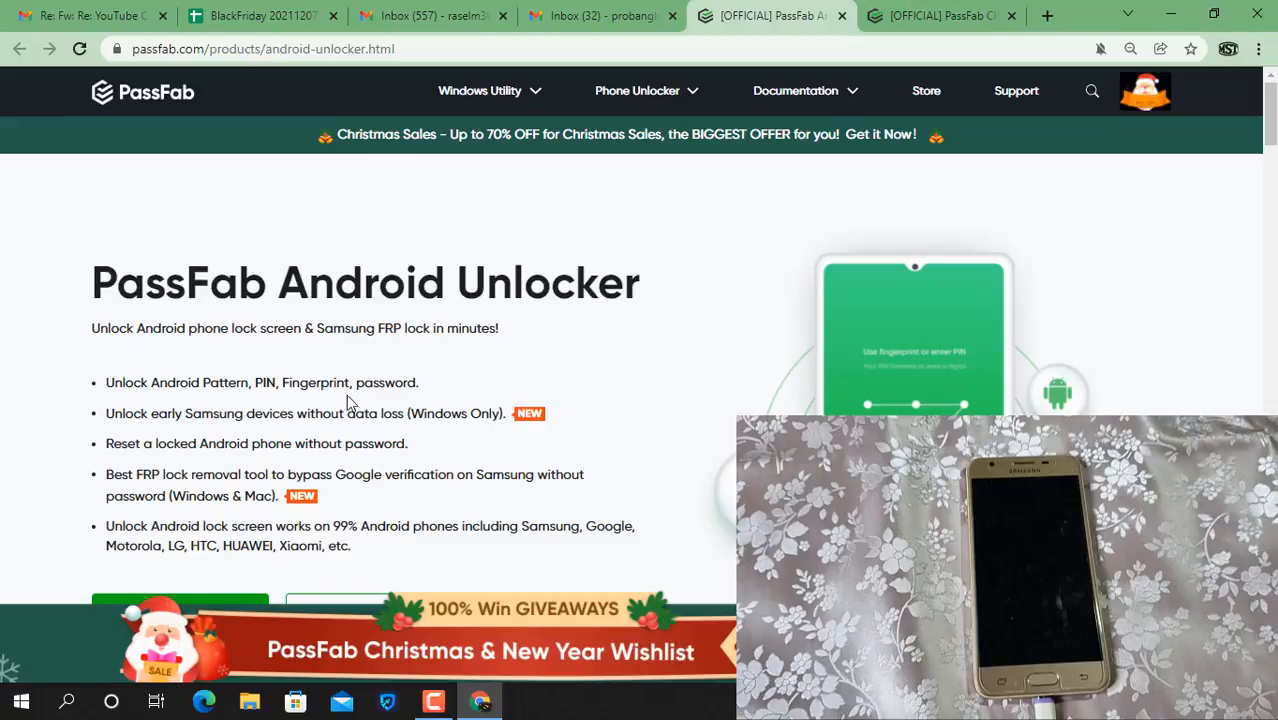
mouse_move(524, 412)
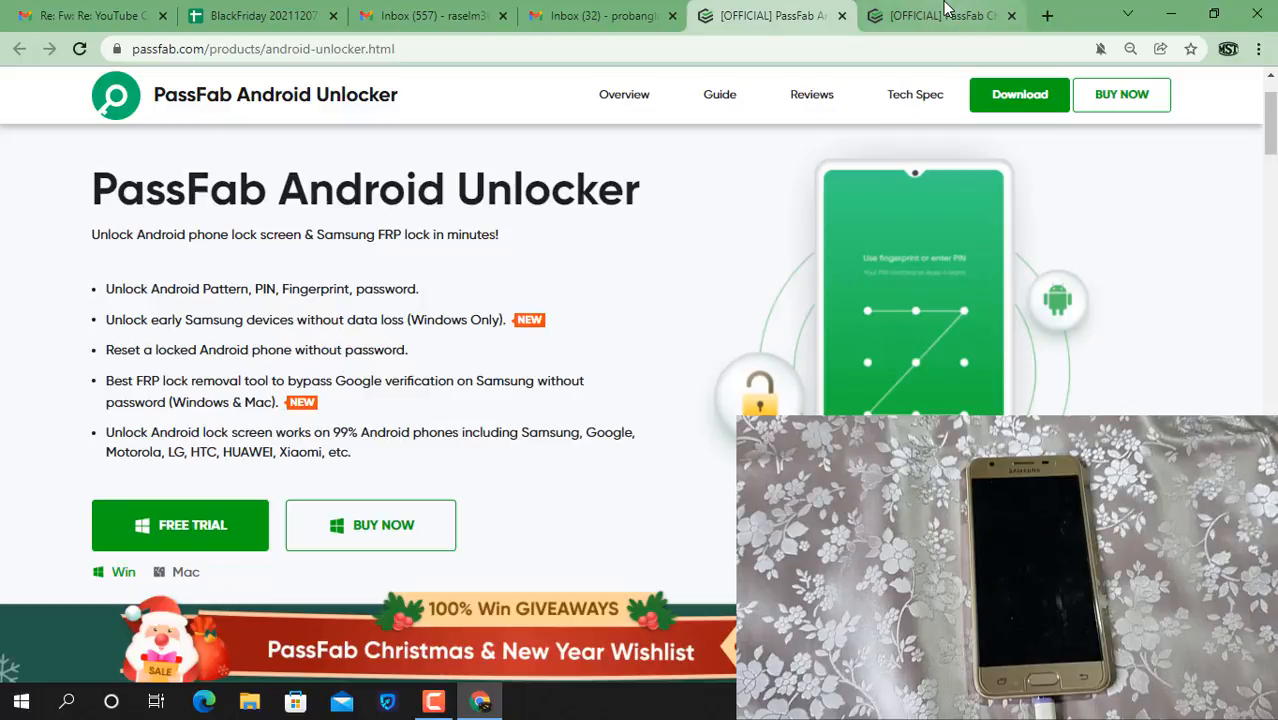
Step: Skim the Christmas sales promotion page, return to the Android Unlocker page, then leave Chrome for the desktop
left_click(940, 16)
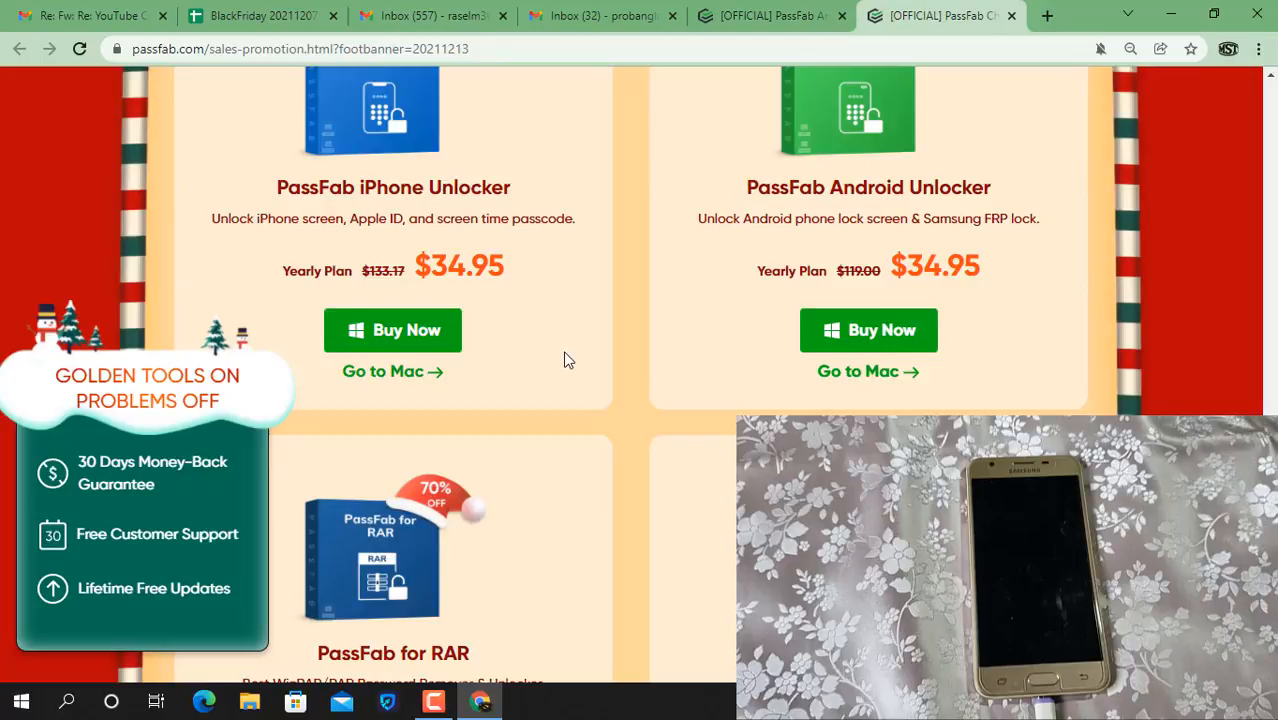
scroll("down", 3)
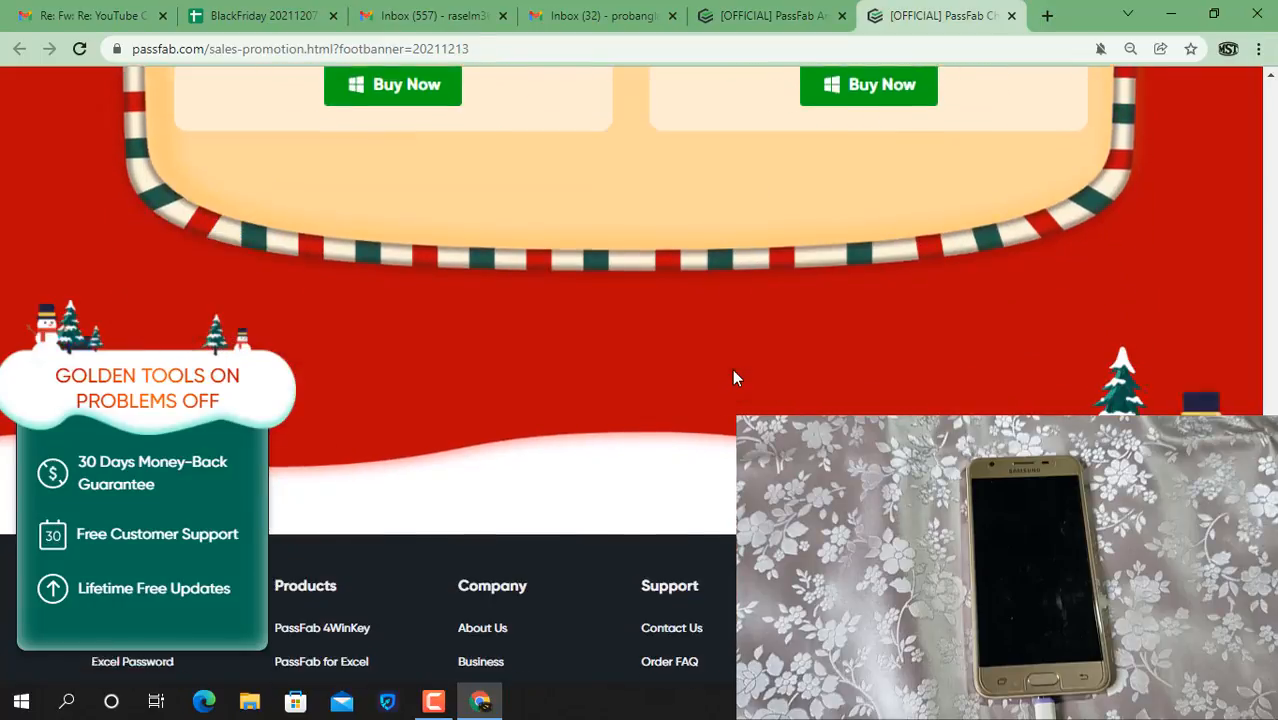
scroll("up", 3)
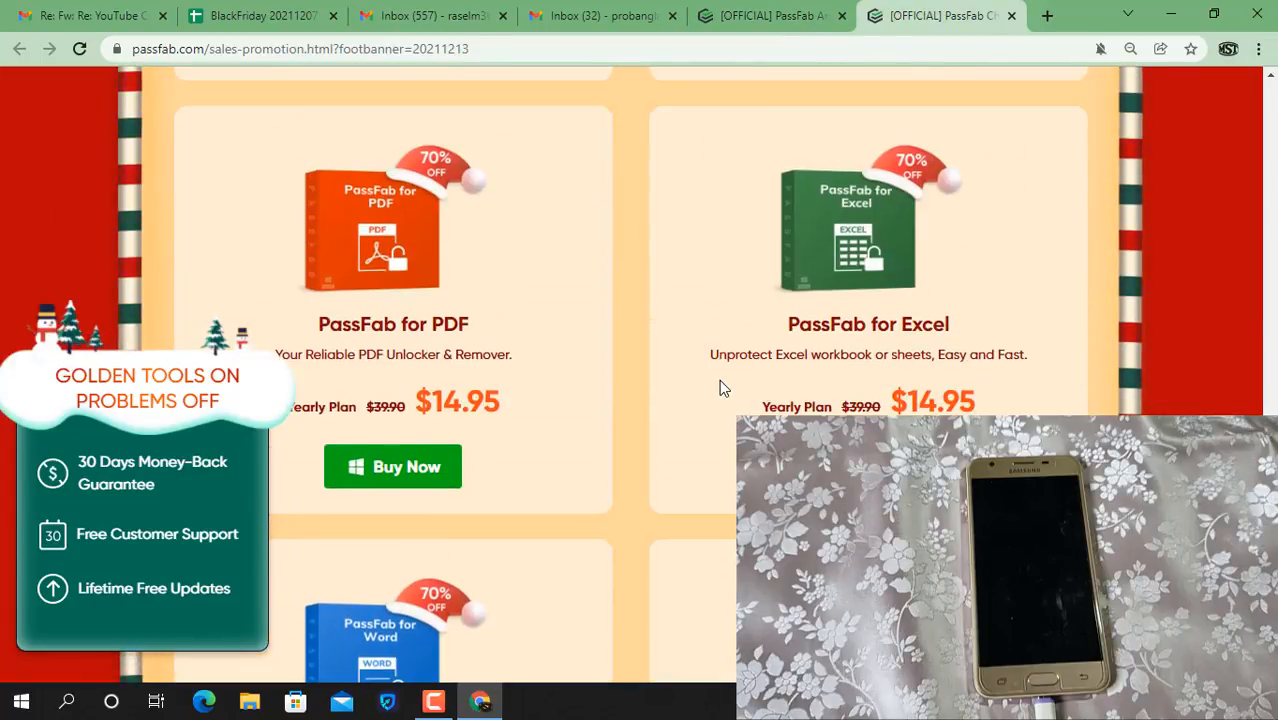
scroll("down", 3)
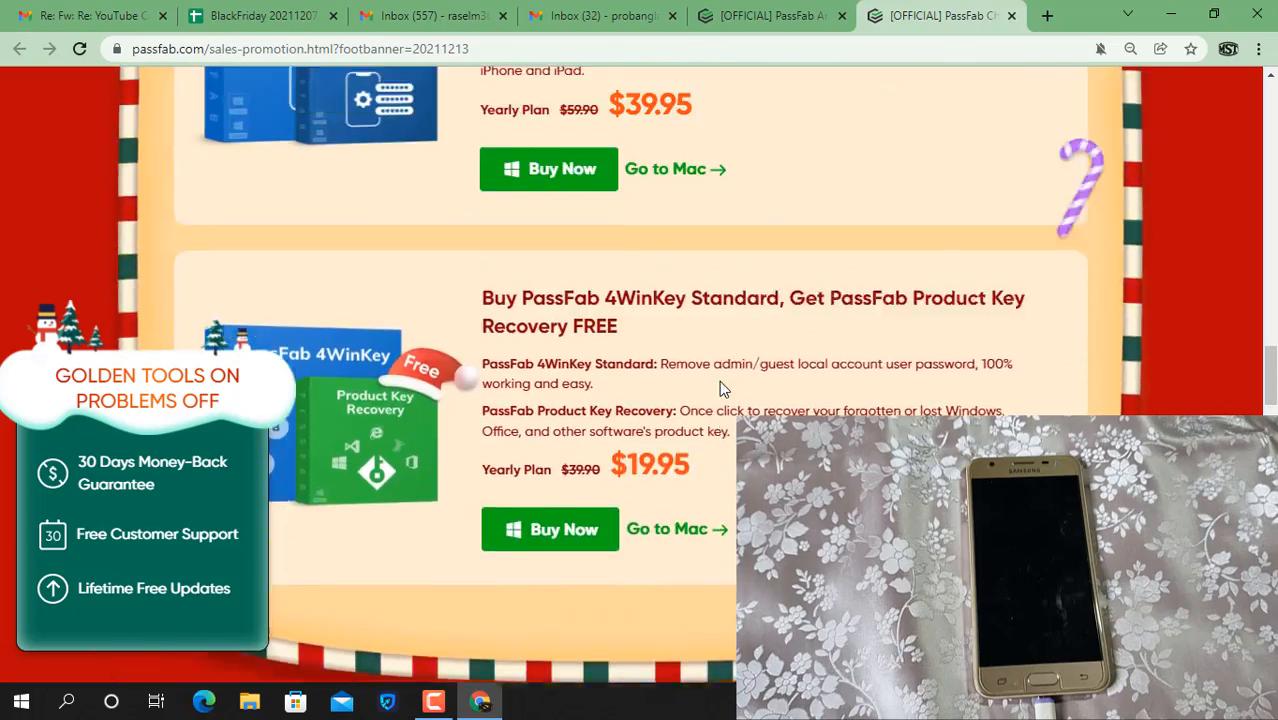
scroll("up", 3)
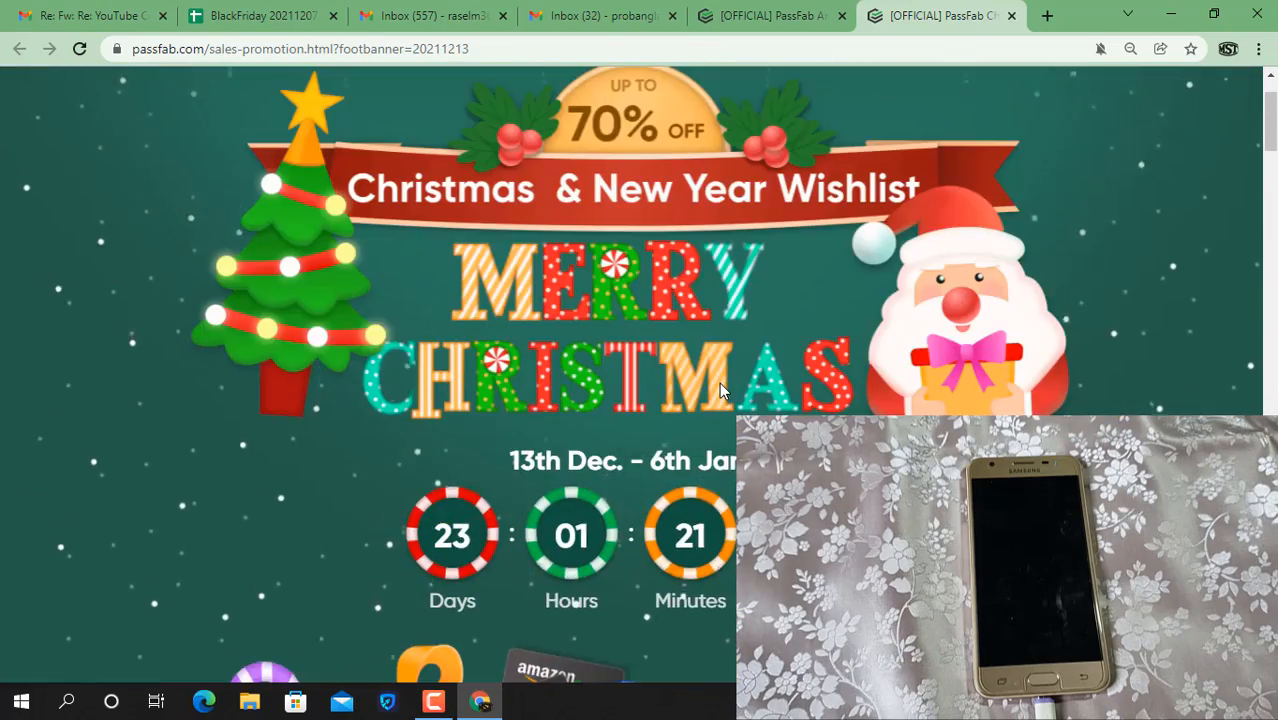
scroll("down", 3)
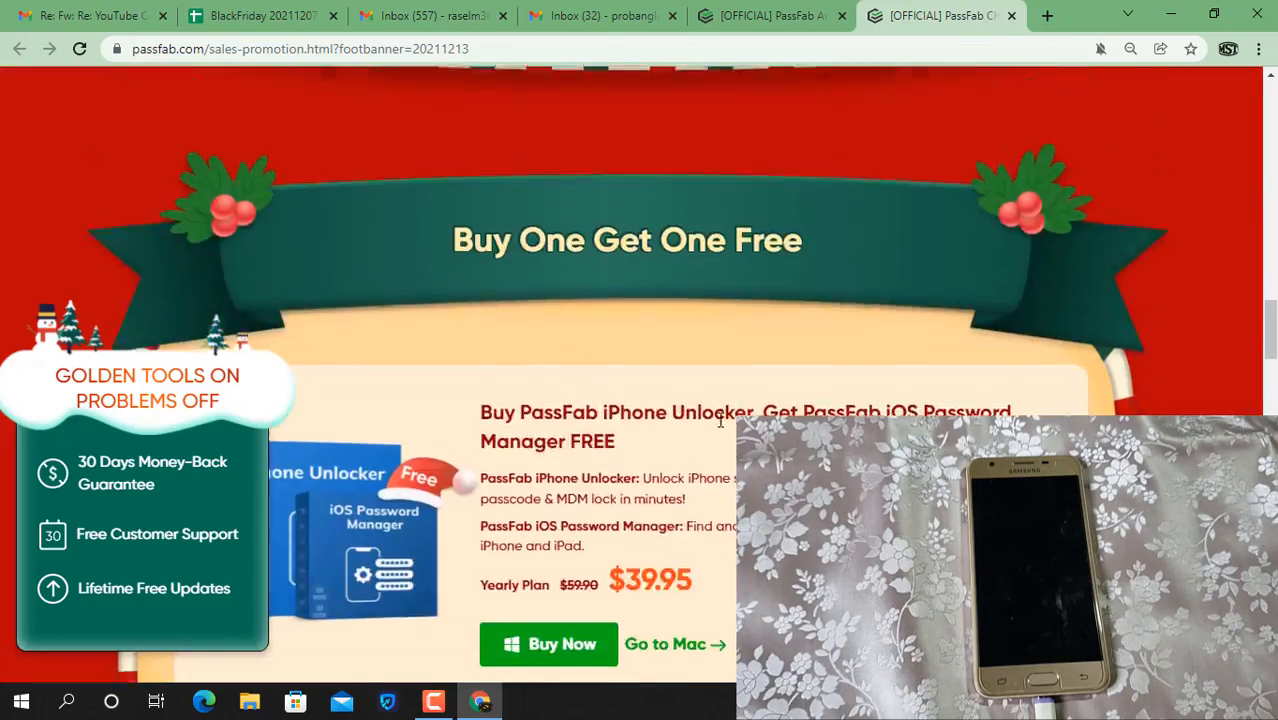
left_click(770, 16)
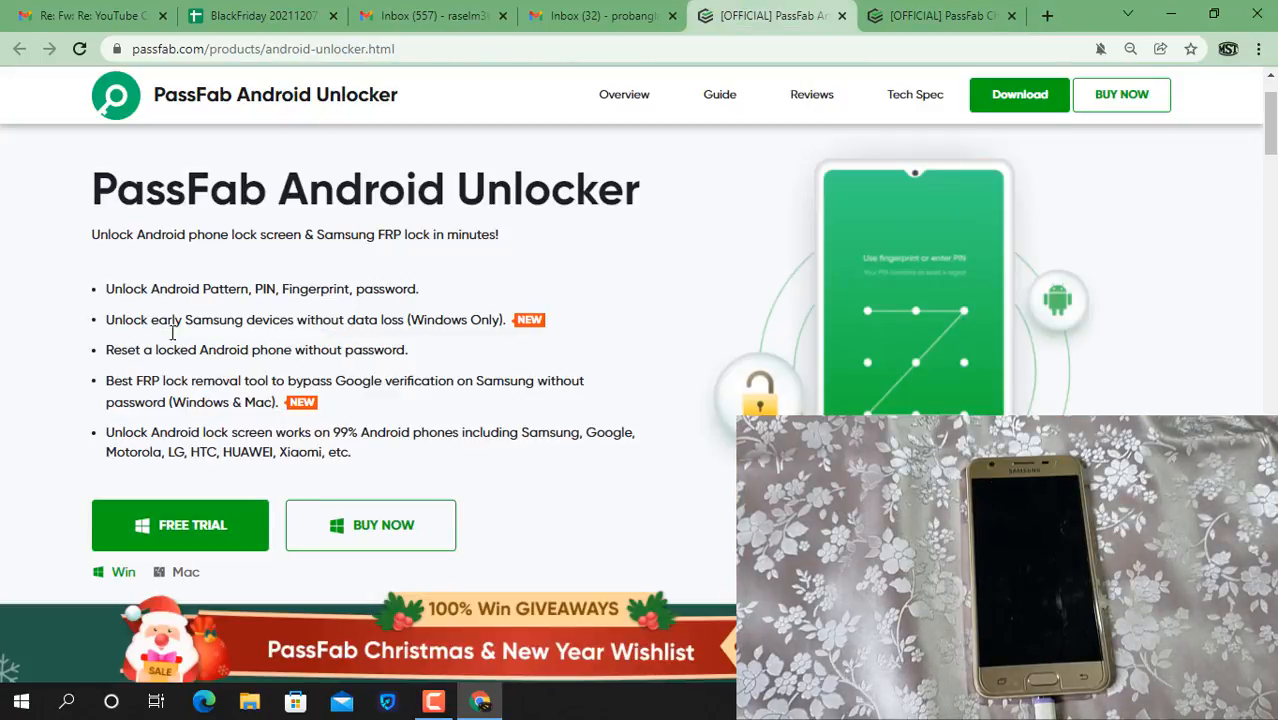
mouse_move(754, 156)
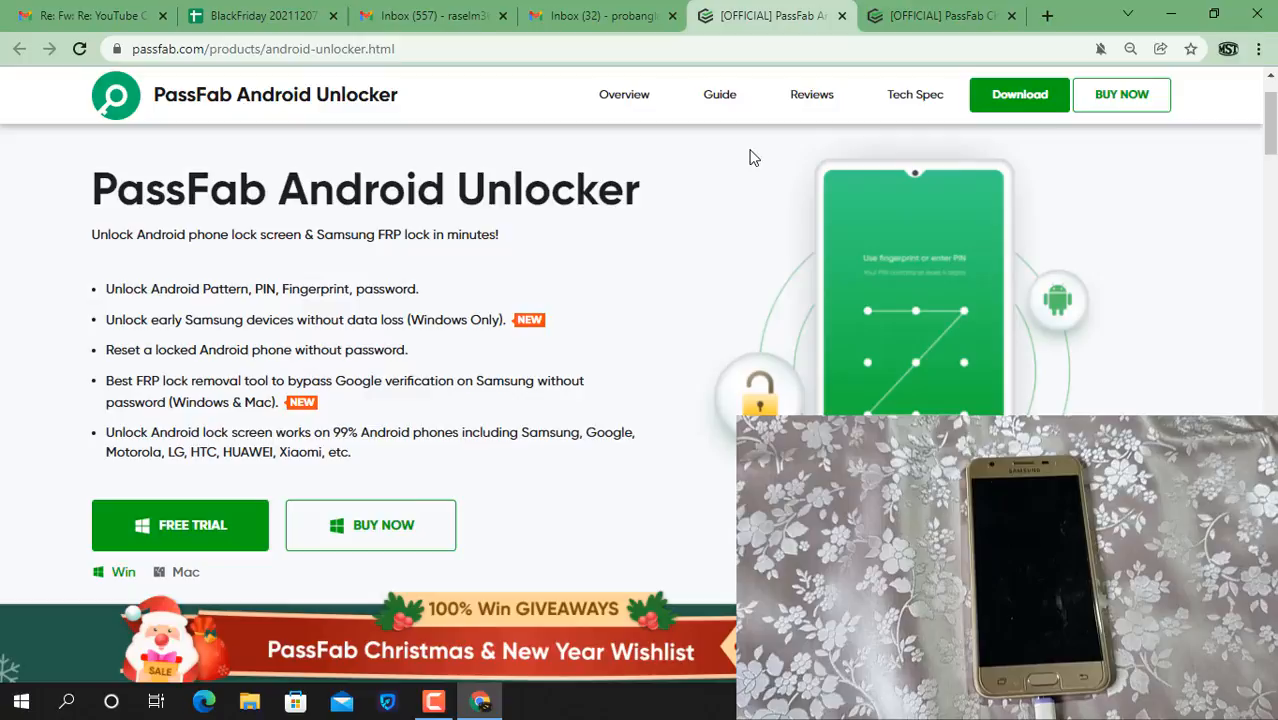
left_click_drag(106, 288, 364, 380)
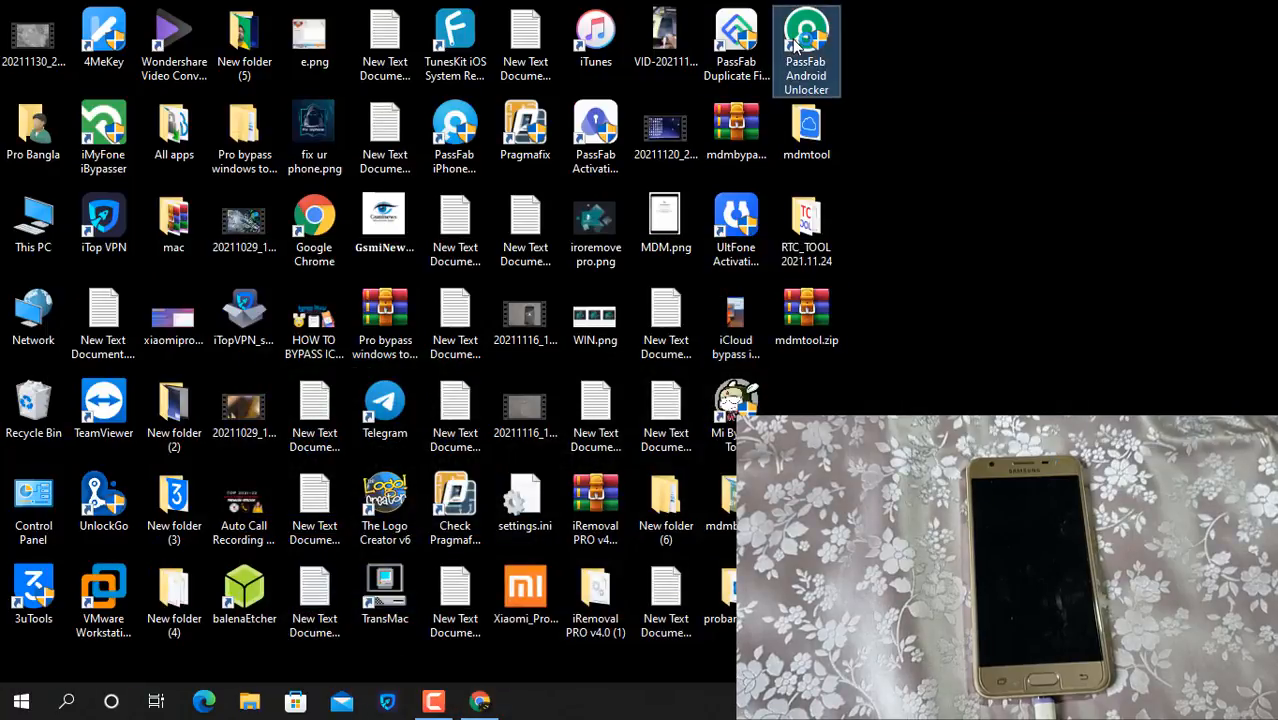
Step: Start PassFab Android Unlocker from its desktop shortcut, reaching the home screen with both unlock options
left_click(524, 500)
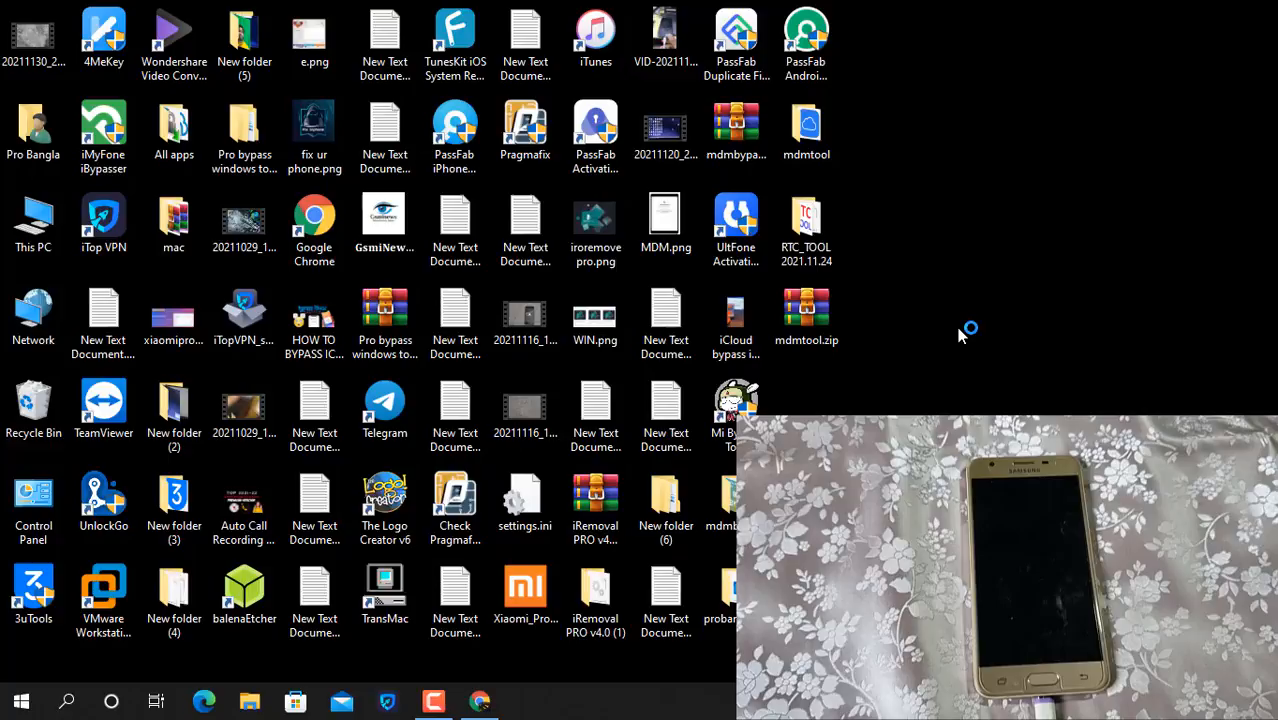
mouse_move(950, 324)
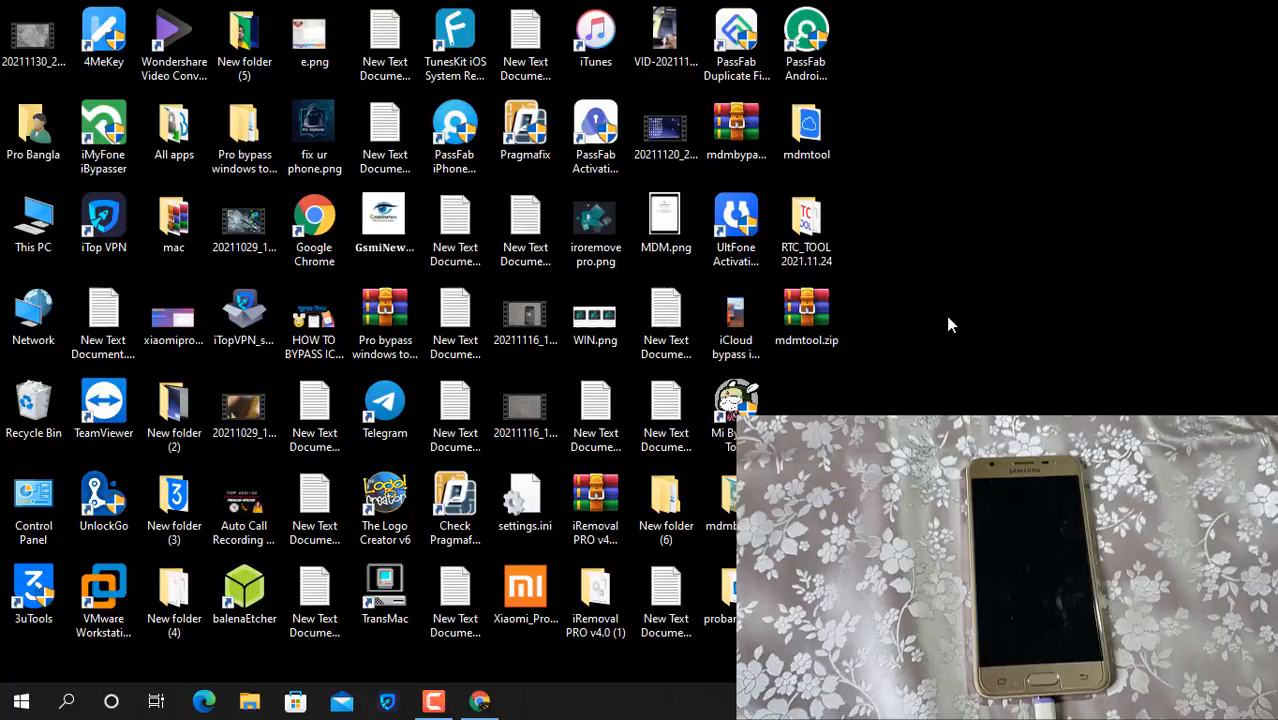
double_click(804, 30)
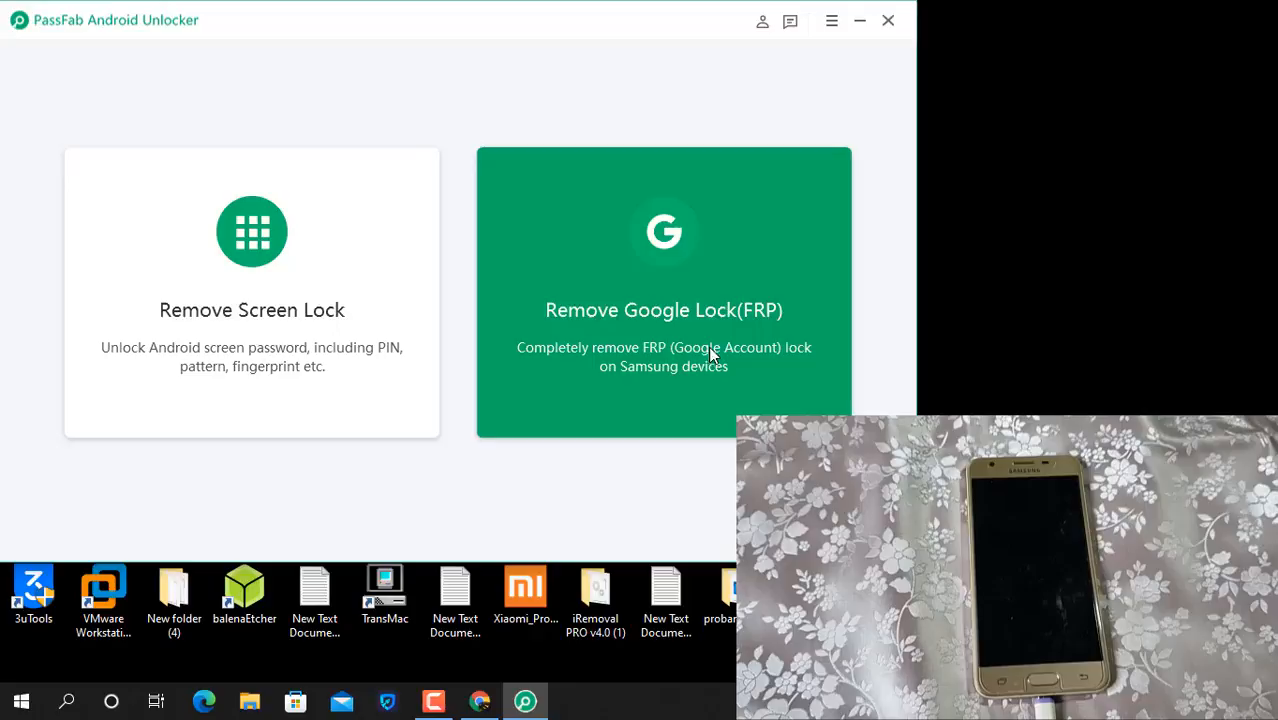
Step: Choose Remove Google Lock (FRP), select the Samsung's Android version, and start sending the notification to the phone
left_click(664, 292)
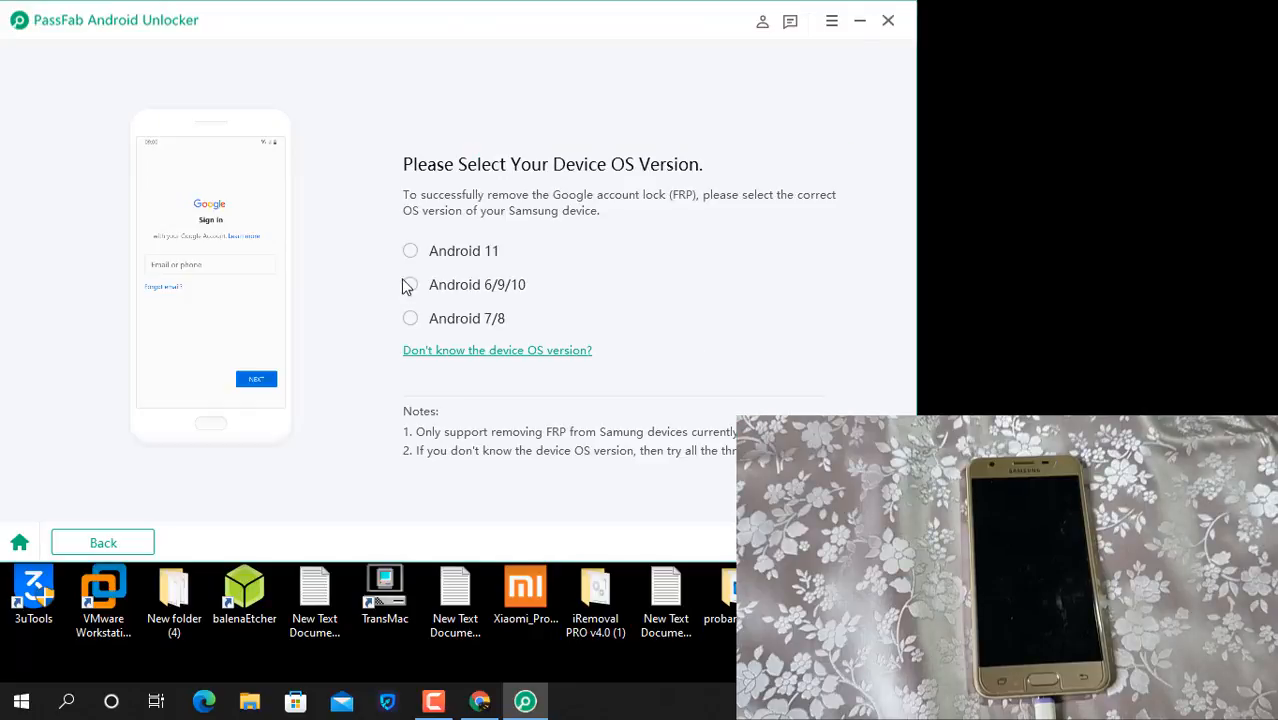
left_click(410, 284)
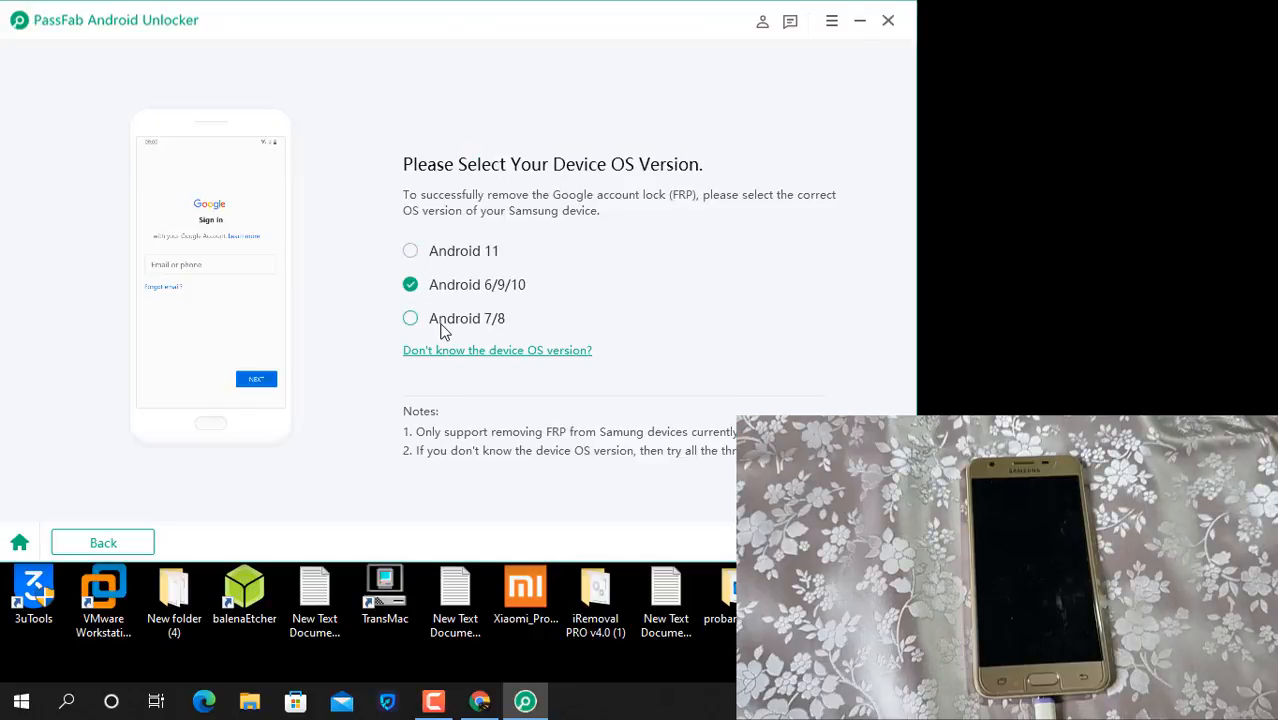
left_click(410, 318)
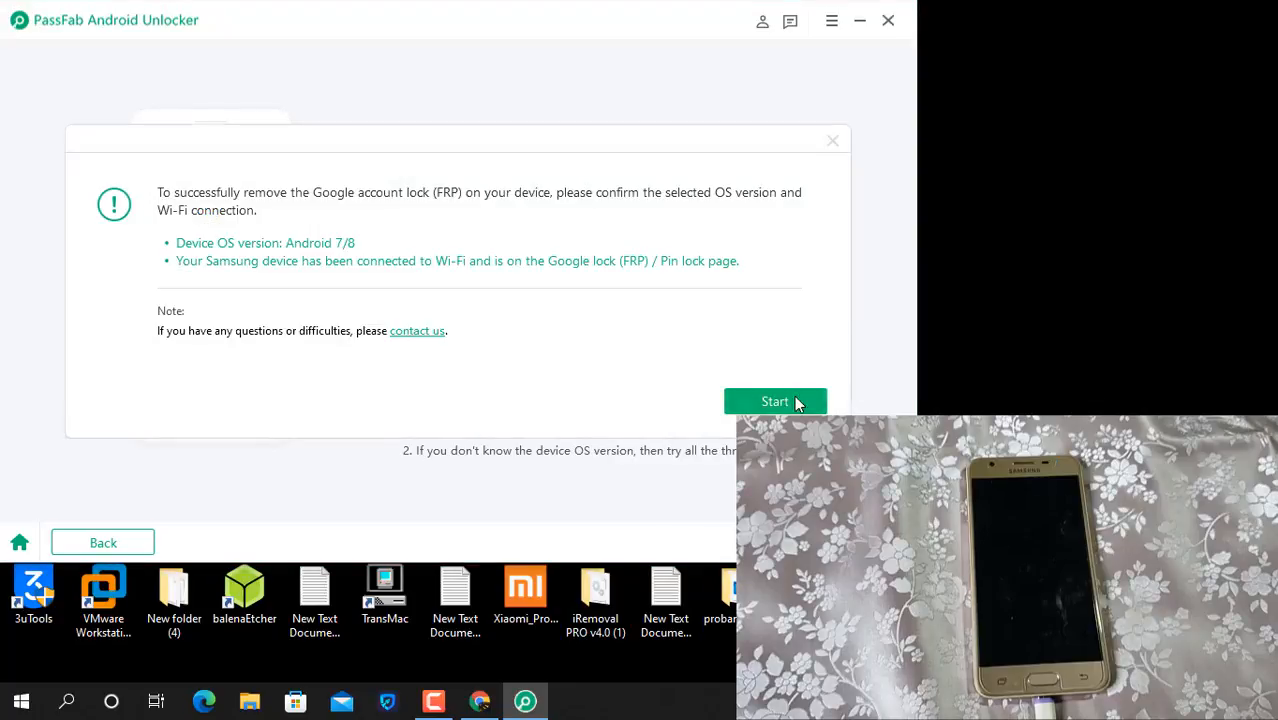
left_click(776, 400)
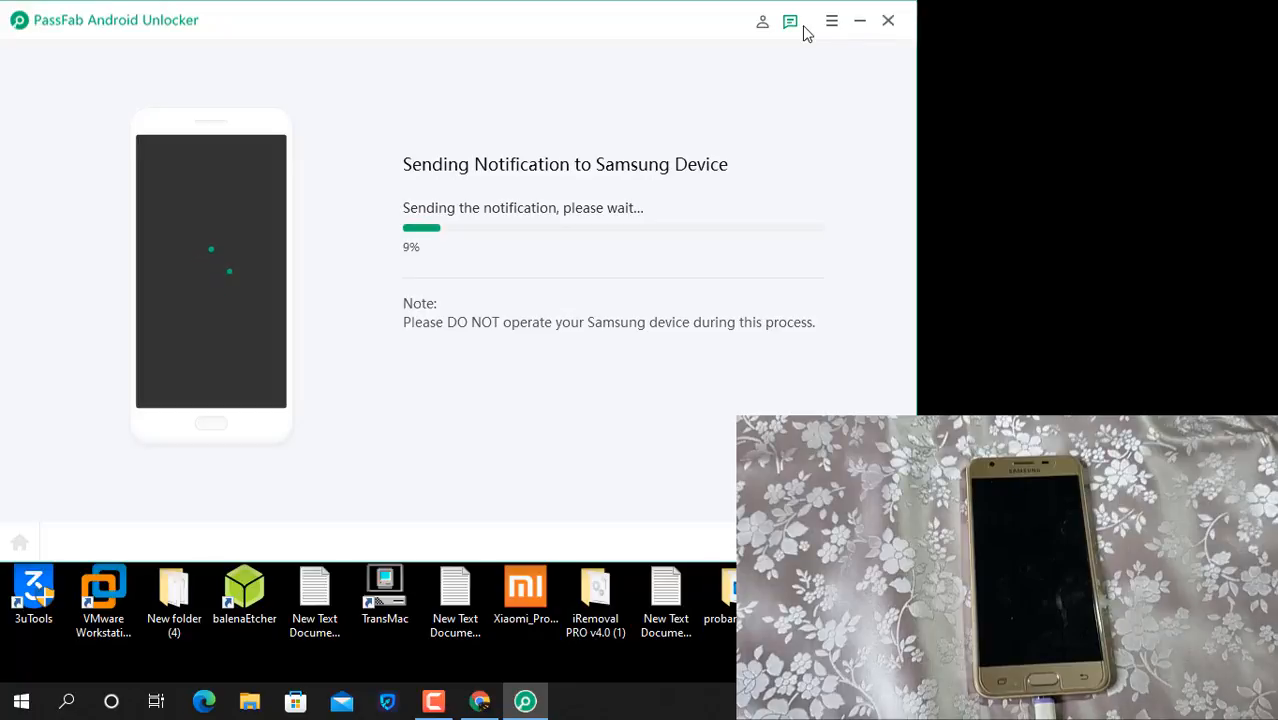
mouse_move(896, 32)
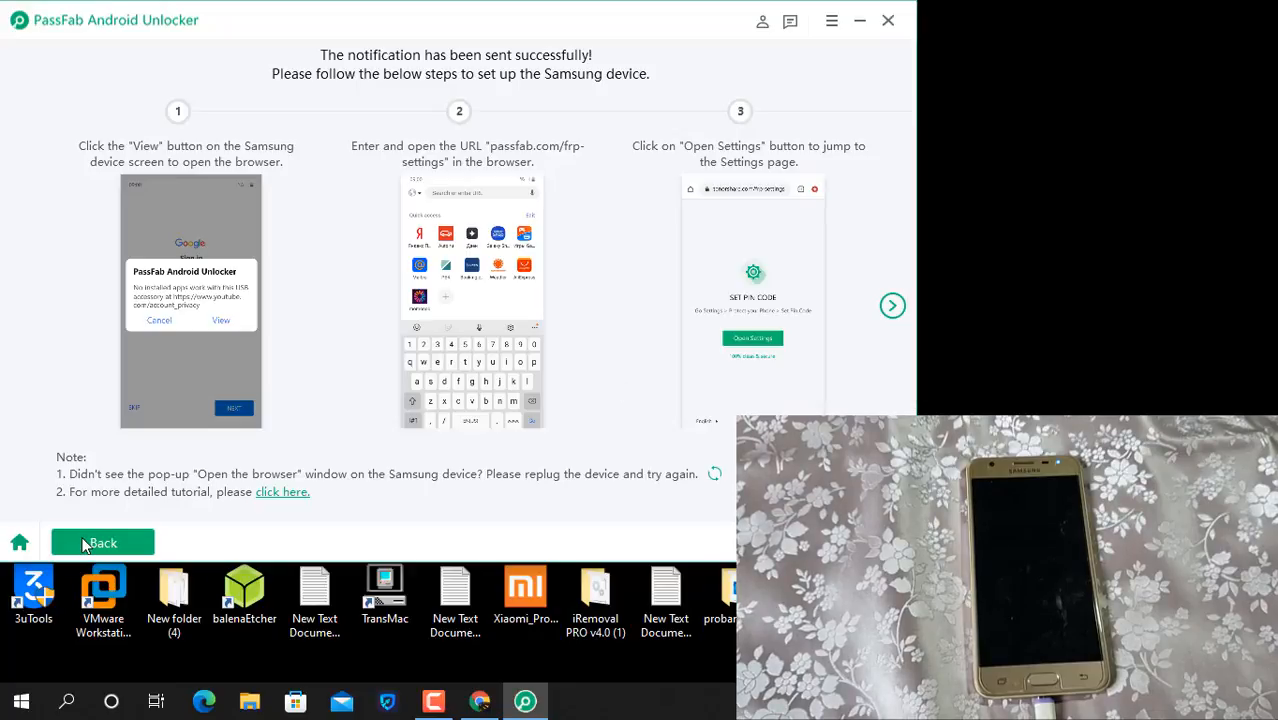
Step: Back out of the phone setup instructions, close the unlocker, and select its desktop shortcut again
left_click(102, 542)
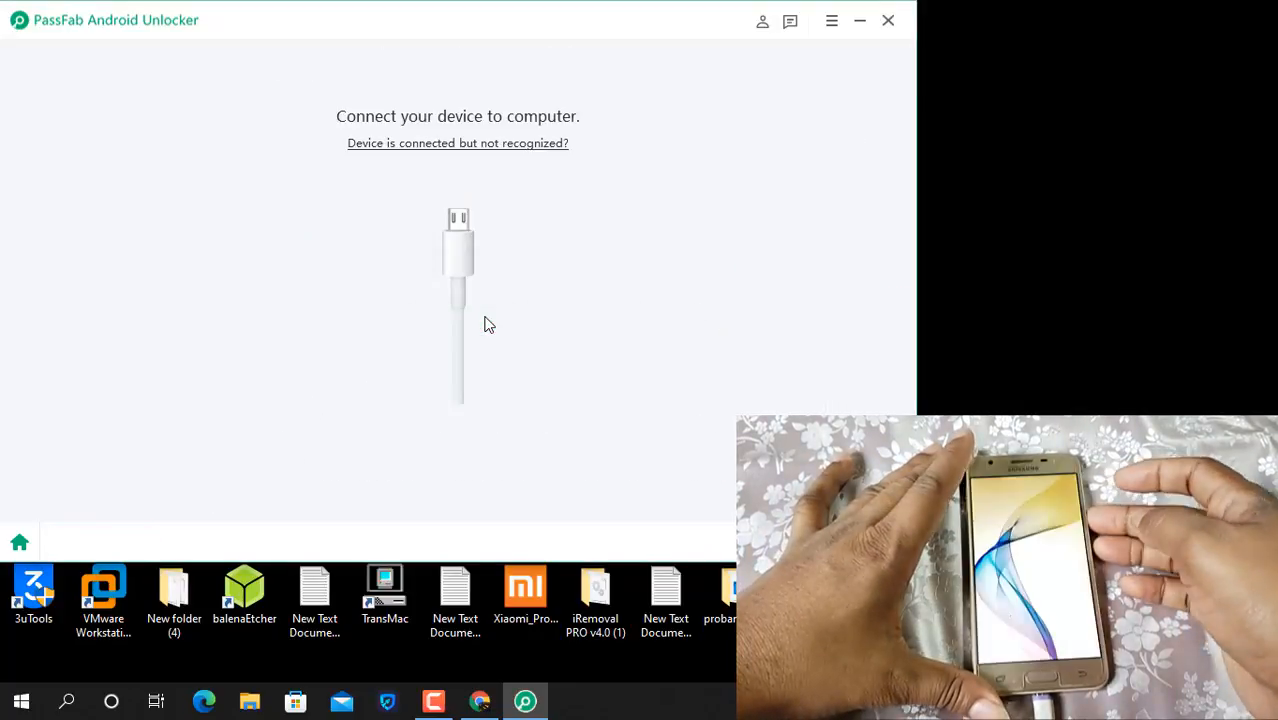
mouse_move(56, 6)
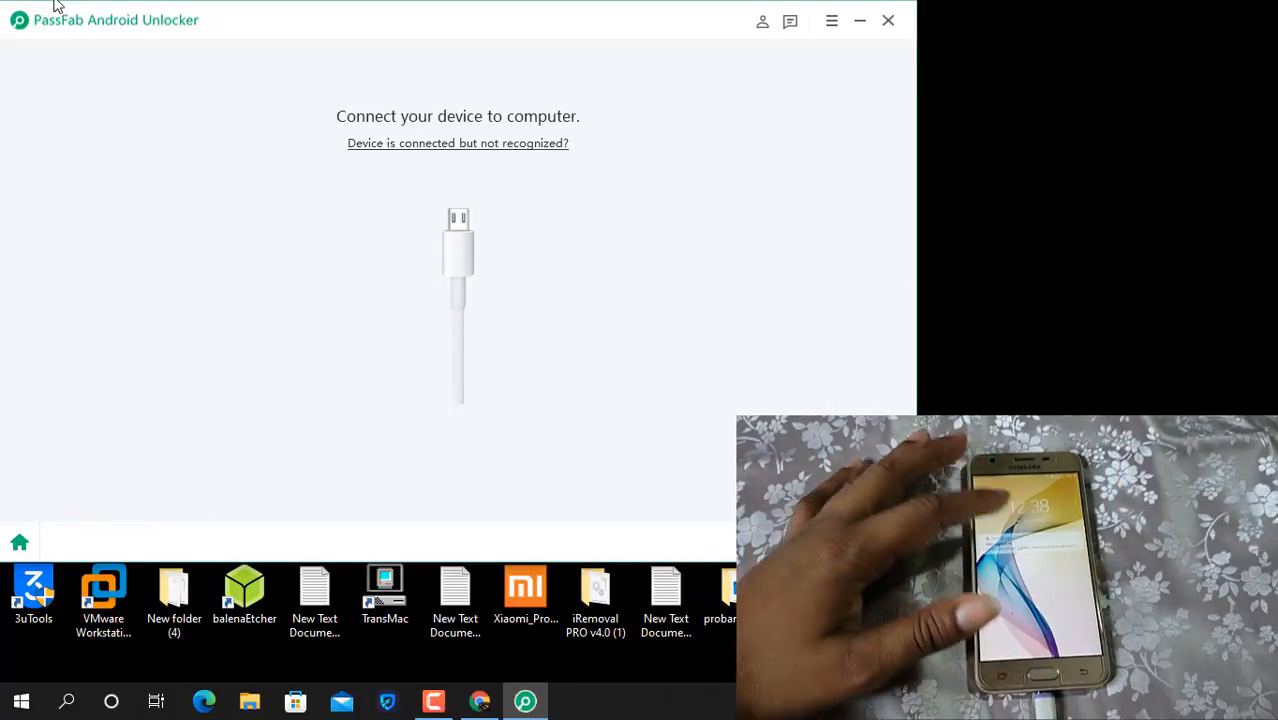
left_click(860, 20)
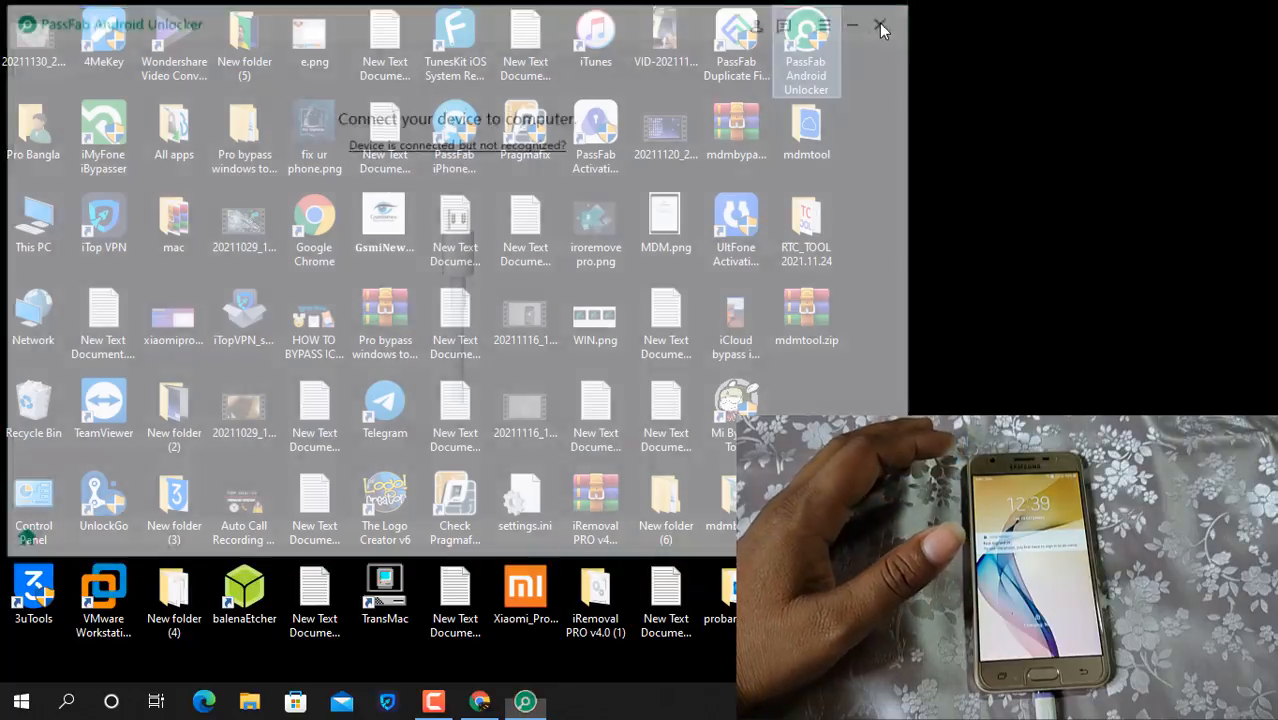
left_click(880, 24)
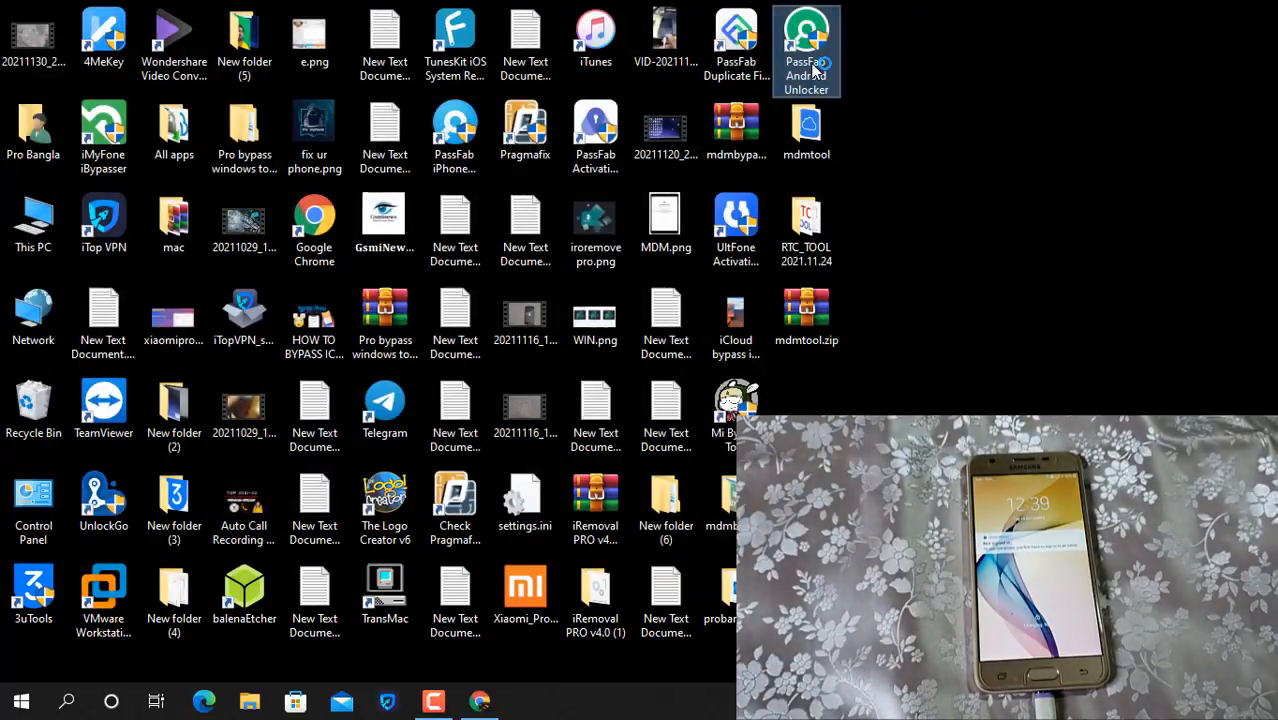
mouse_move(596, 490)
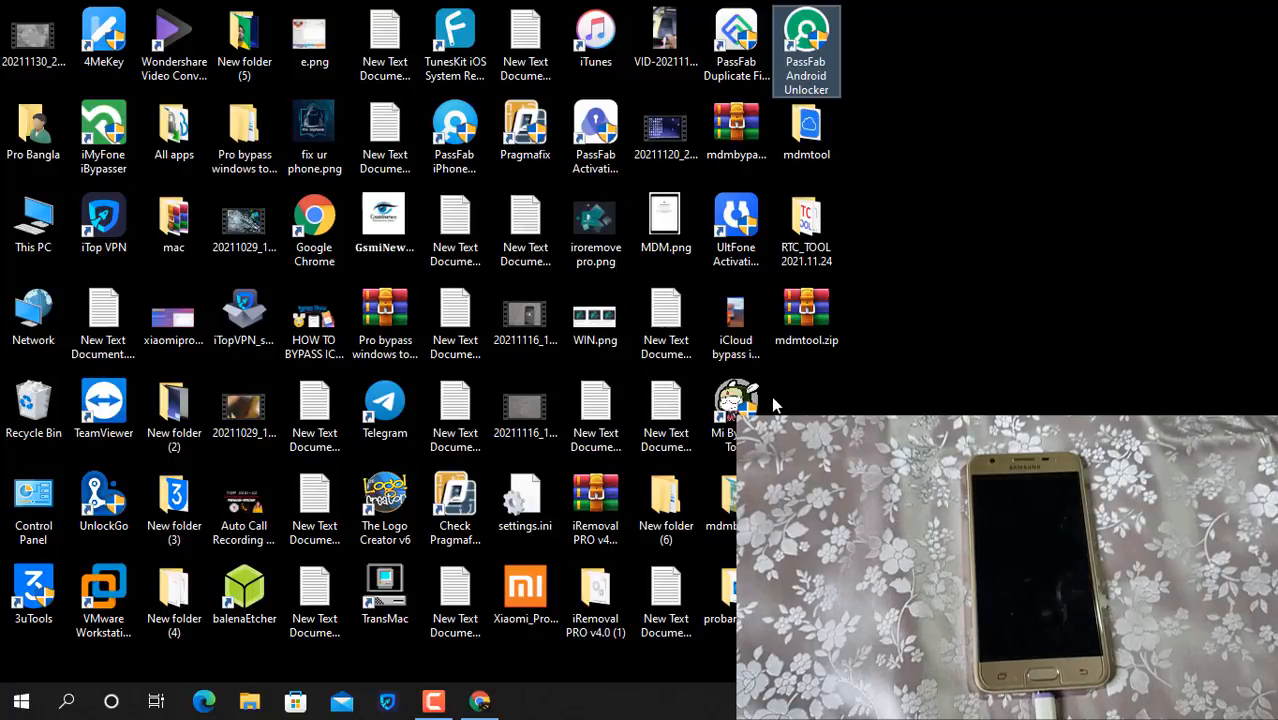
Step: Relaunch the unlocker, choose Remove Screen Lock with the standard removal, and start it to reach the data-erase warning
double_click(806, 50)
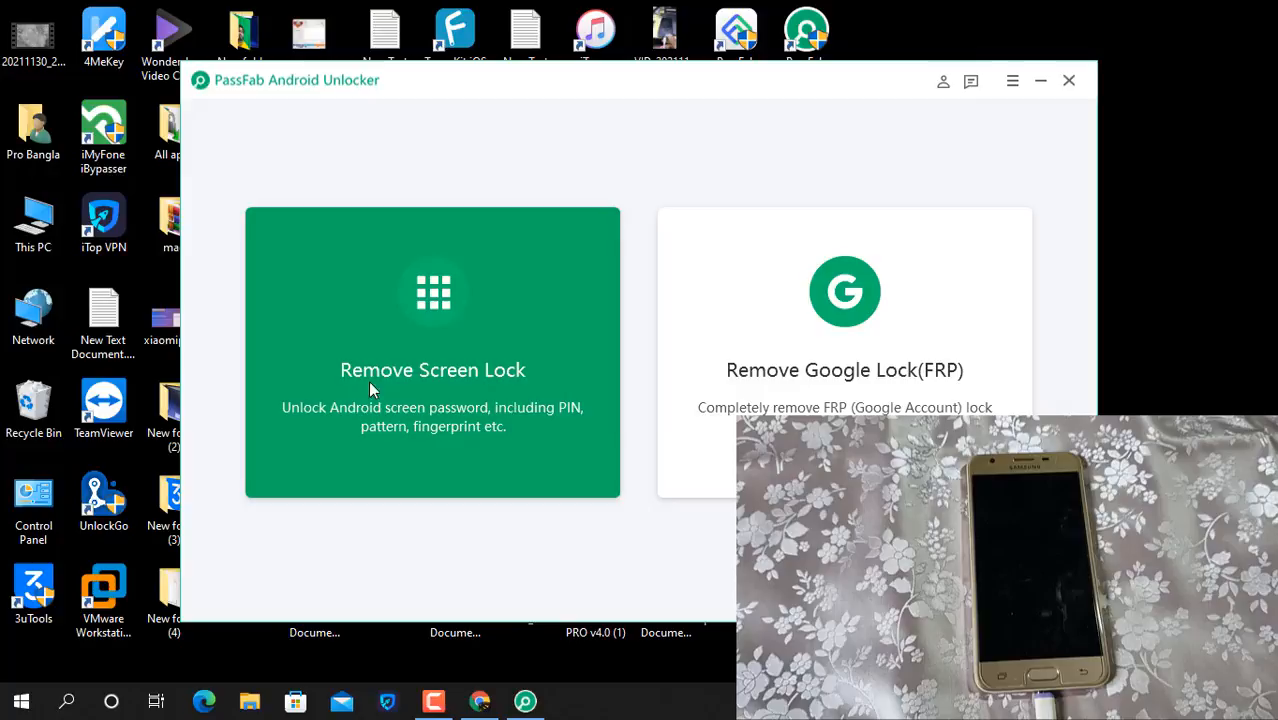
left_click(432, 370)
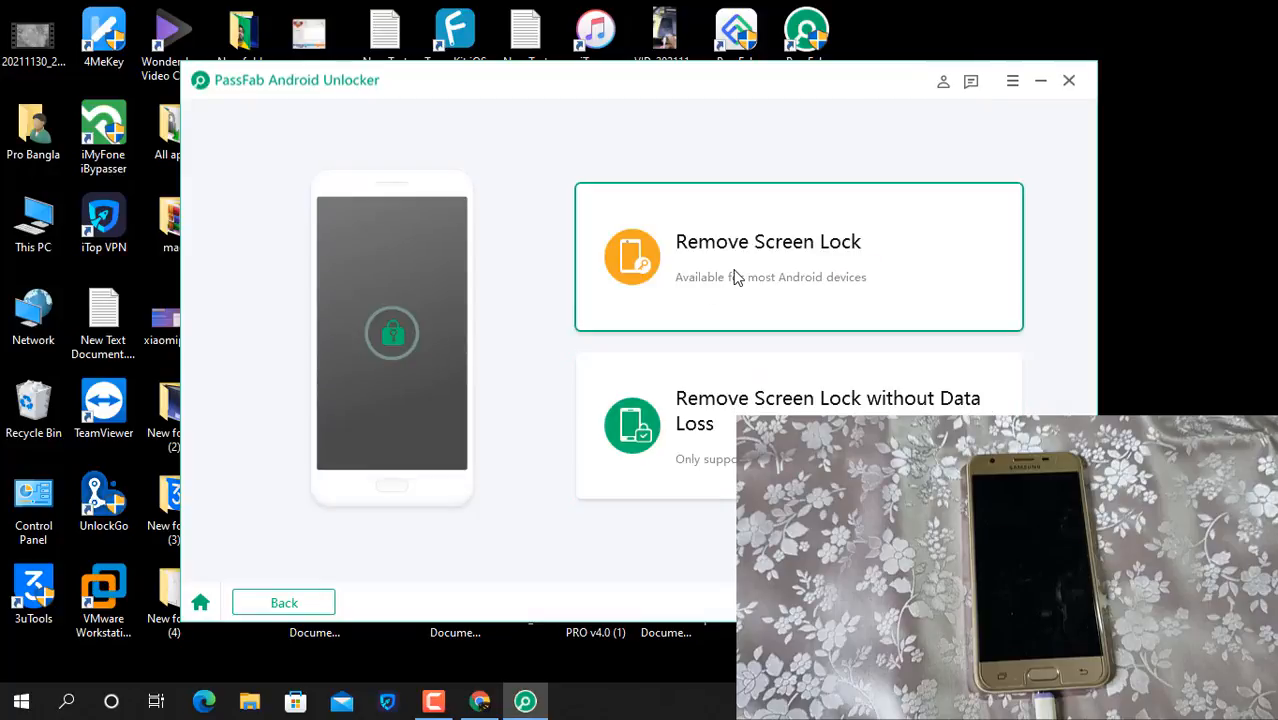
left_click(798, 256)
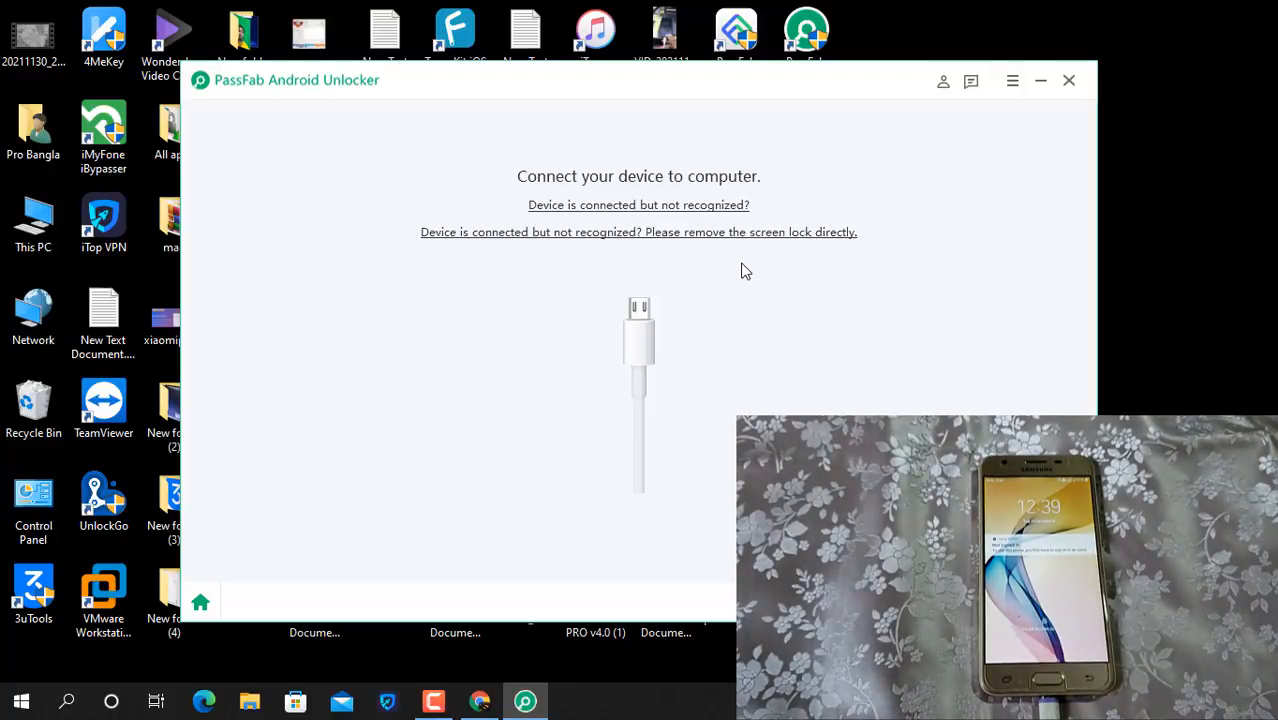
left_click(638, 232)
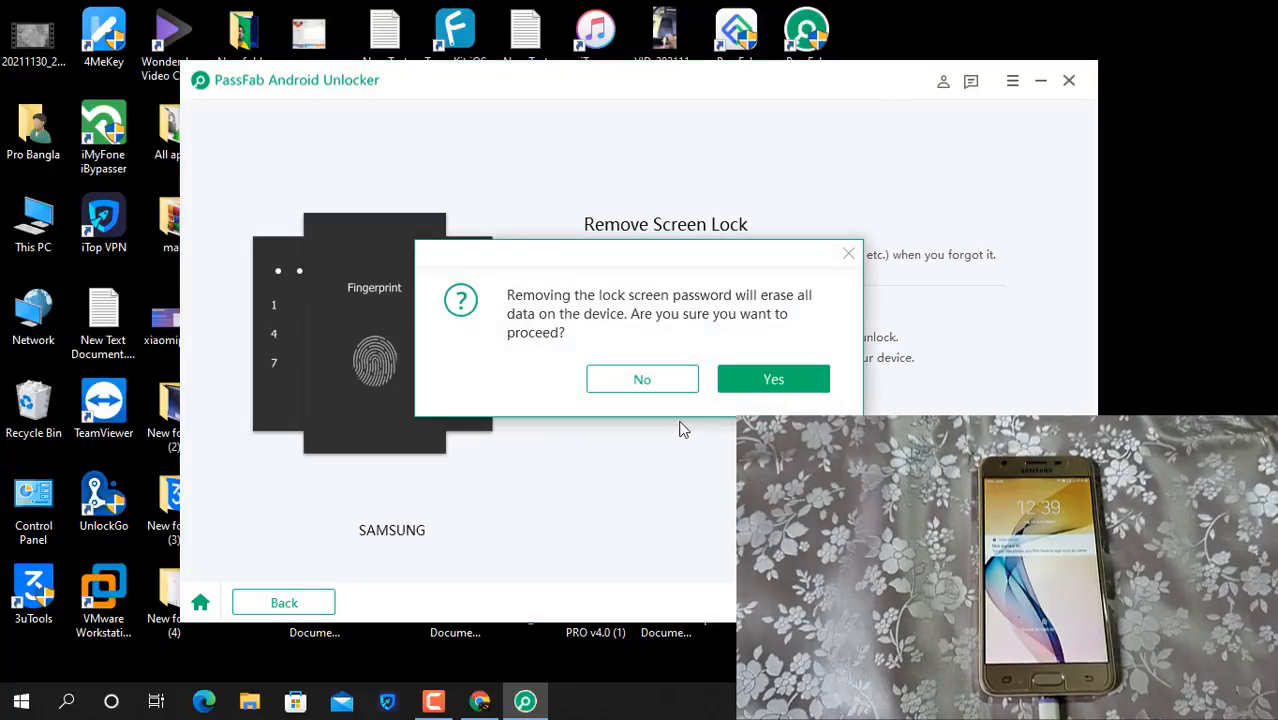
left_click(772, 380)
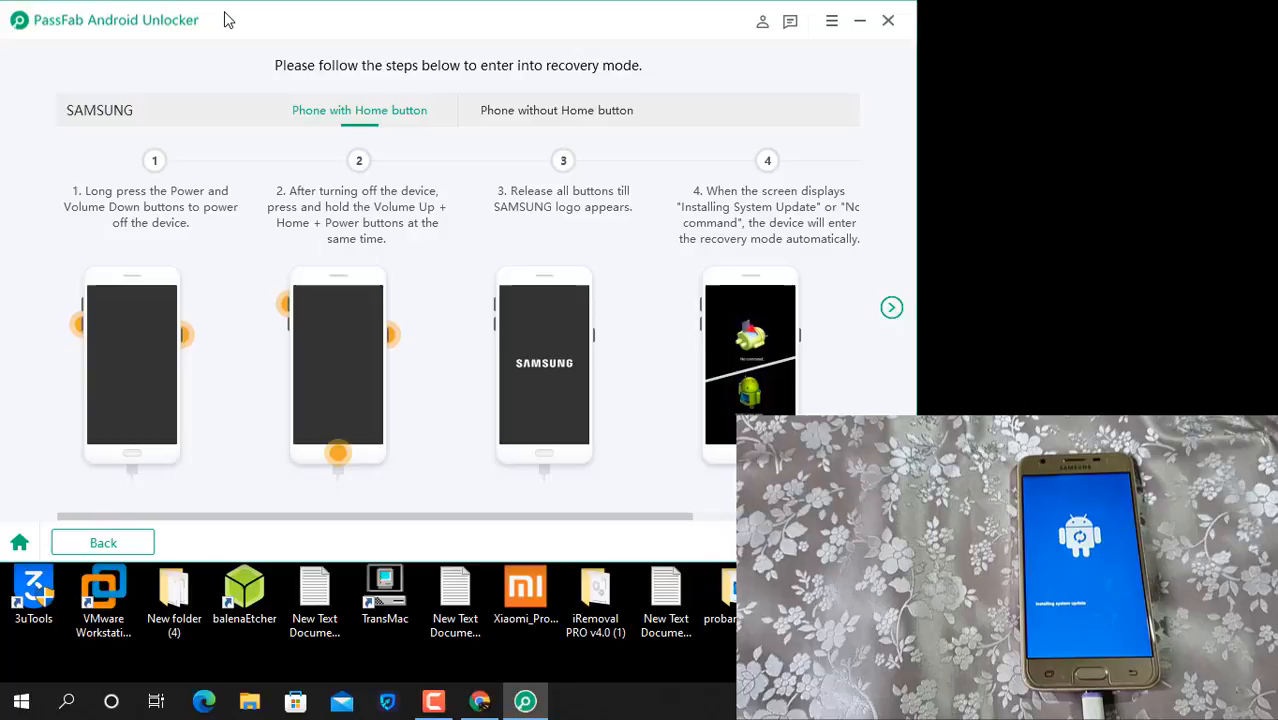
mouse_move(924, 284)
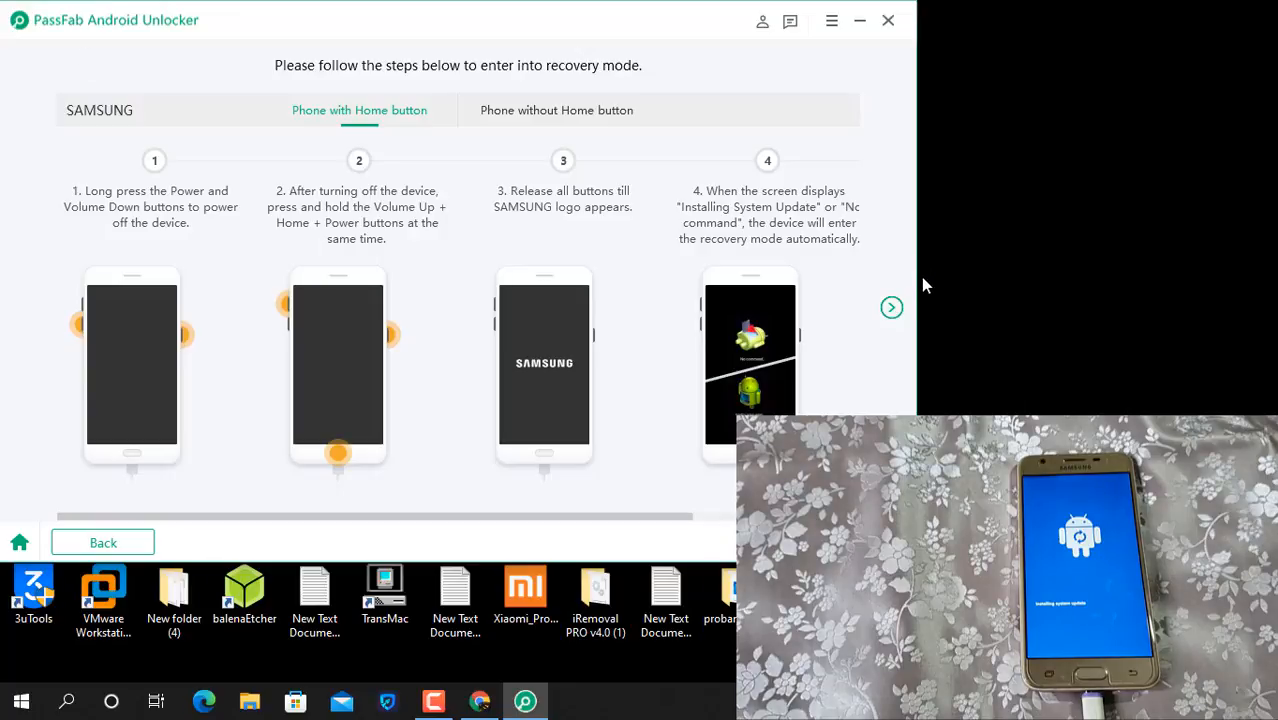
Step: Advance the recovery-mode guide to its next step and let the screen-lock removal run to success
left_click(890, 308)
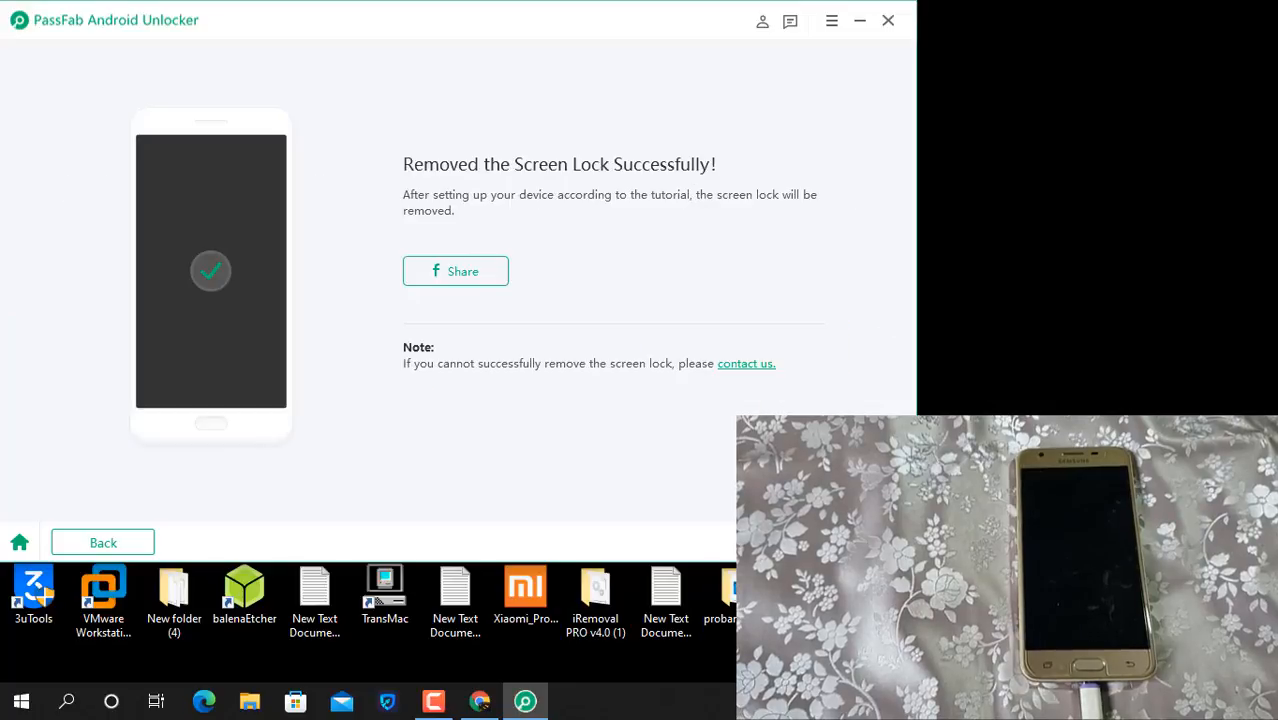
mouse_move(520, 206)
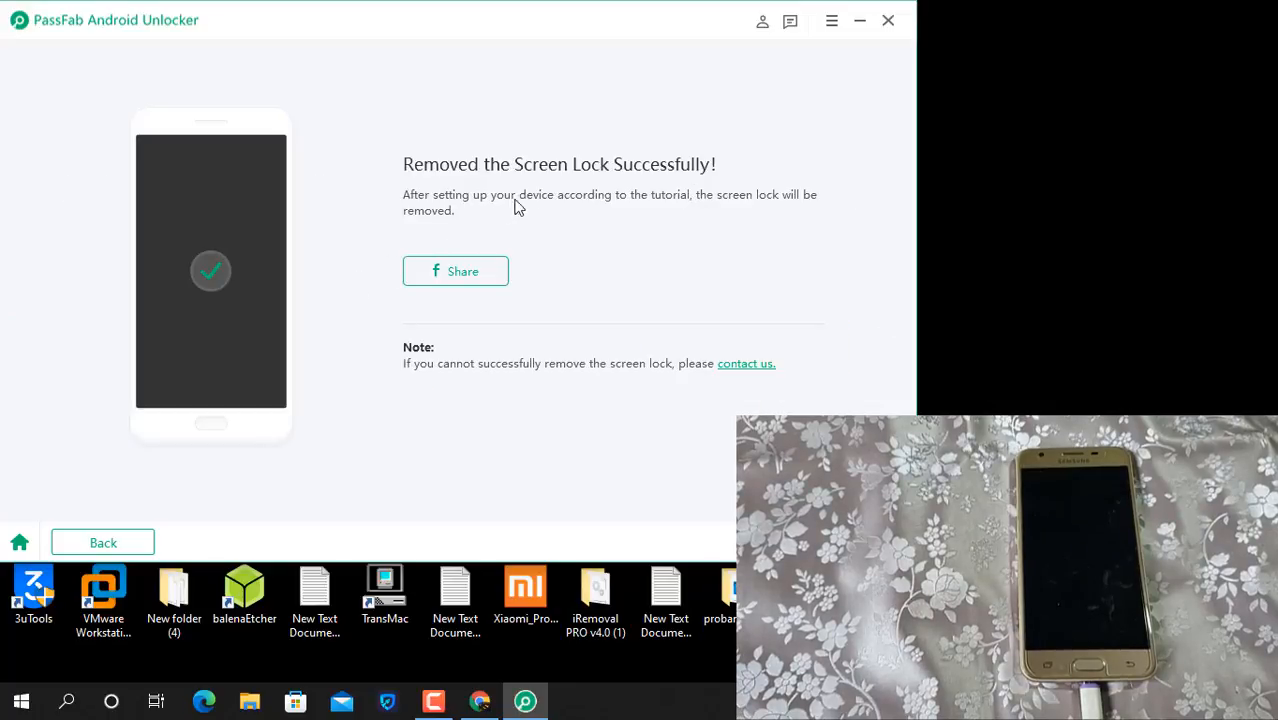
mouse_move(754, 162)
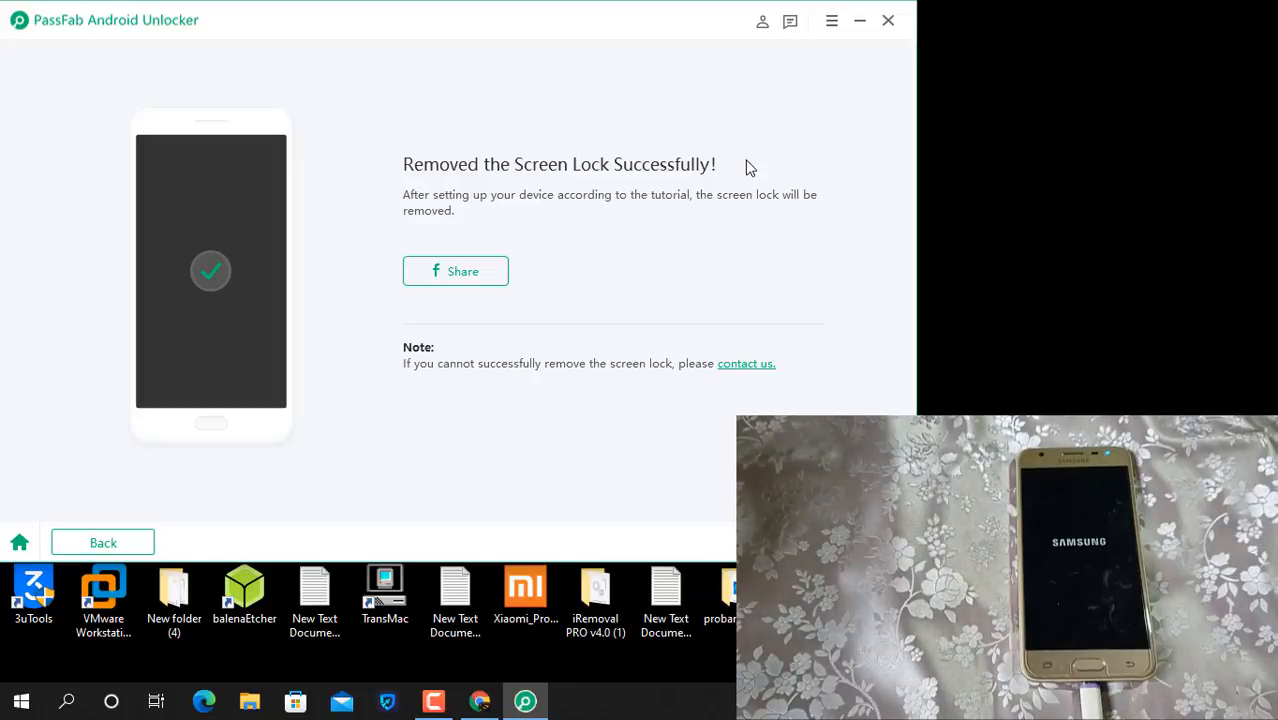
mouse_move(728, 196)
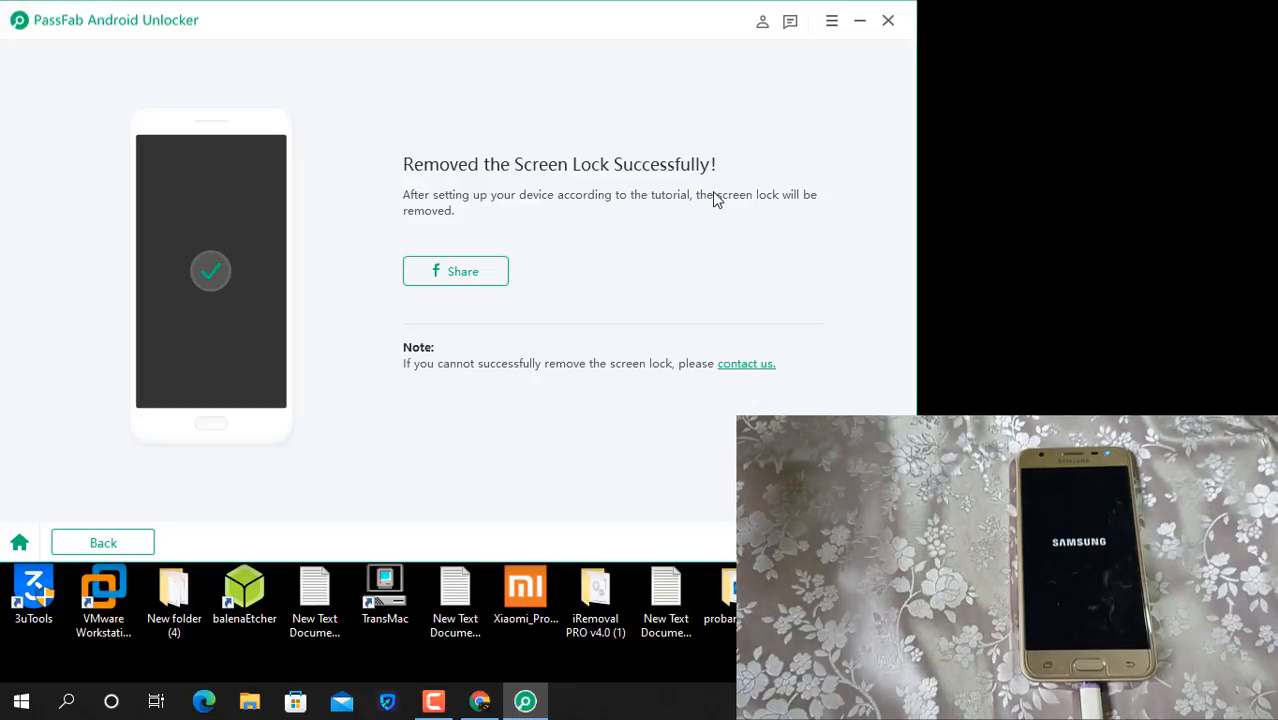
mouse_move(740, 232)
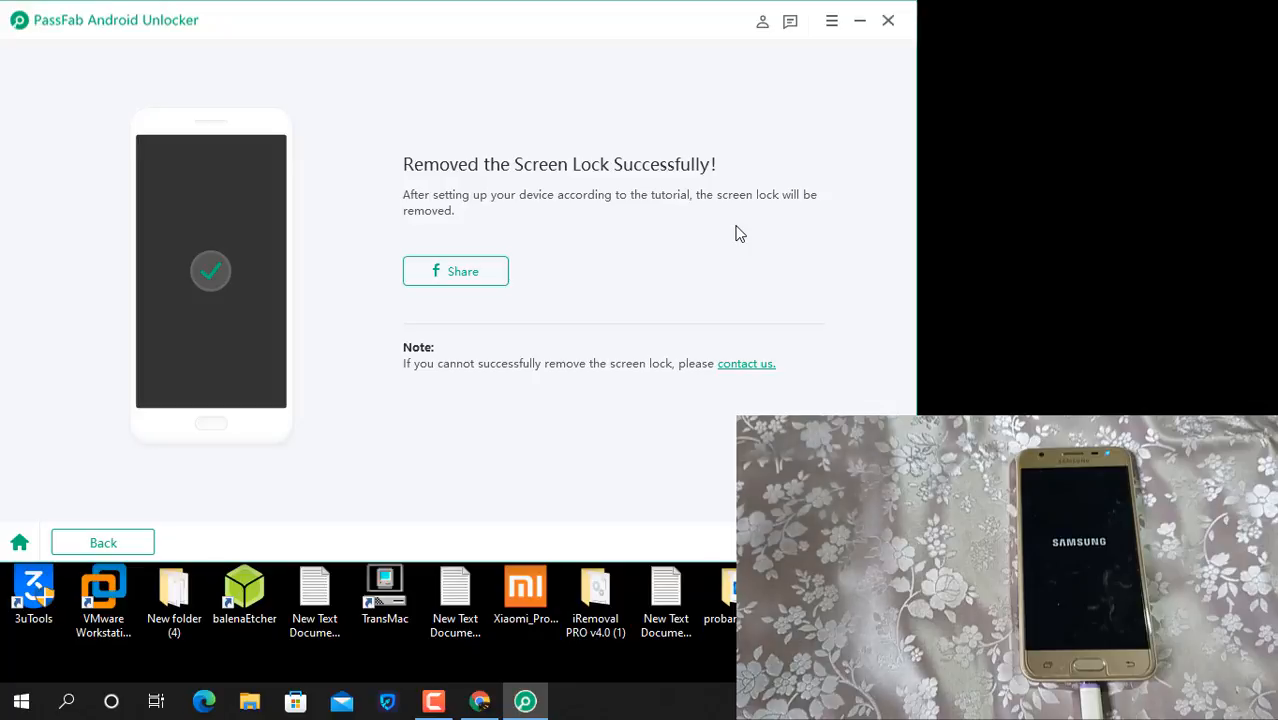